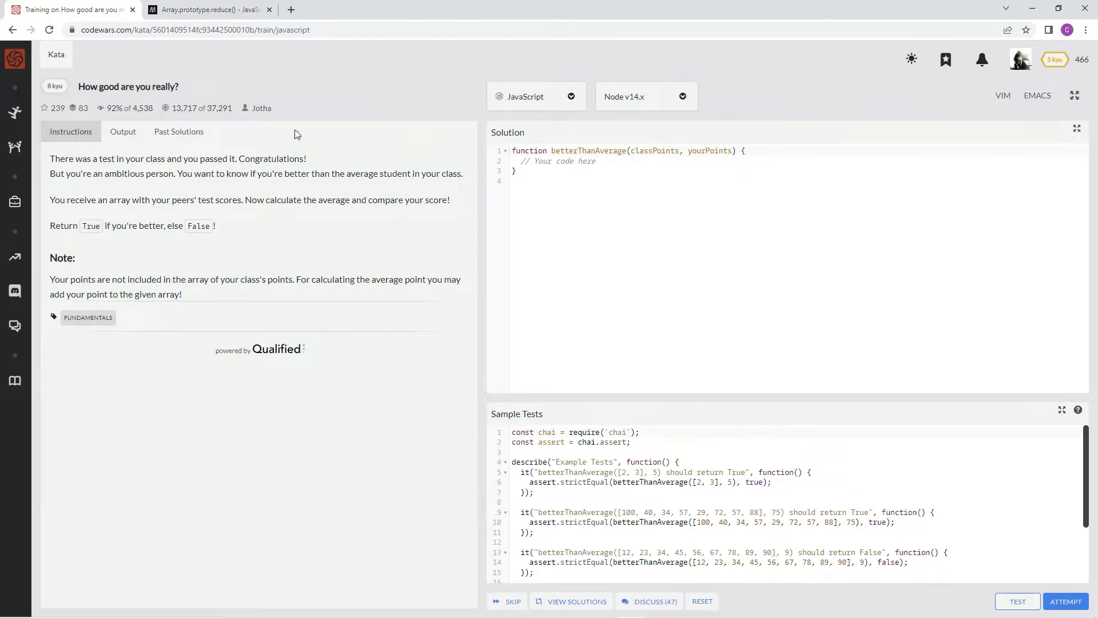
mouse_move(118, 121)
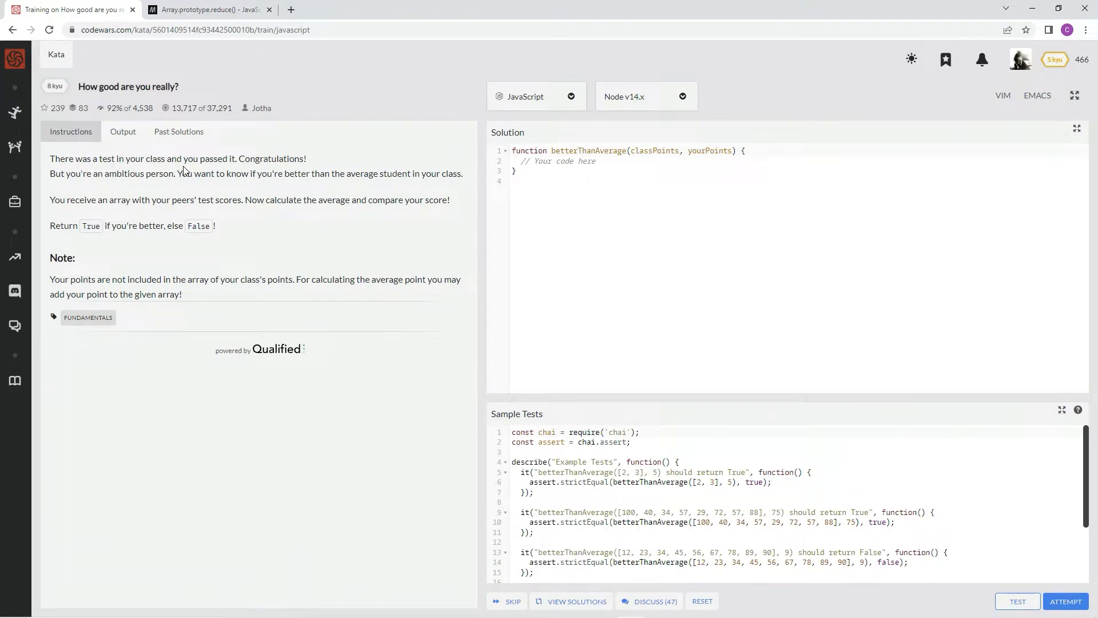
mouse_move(74, 174)
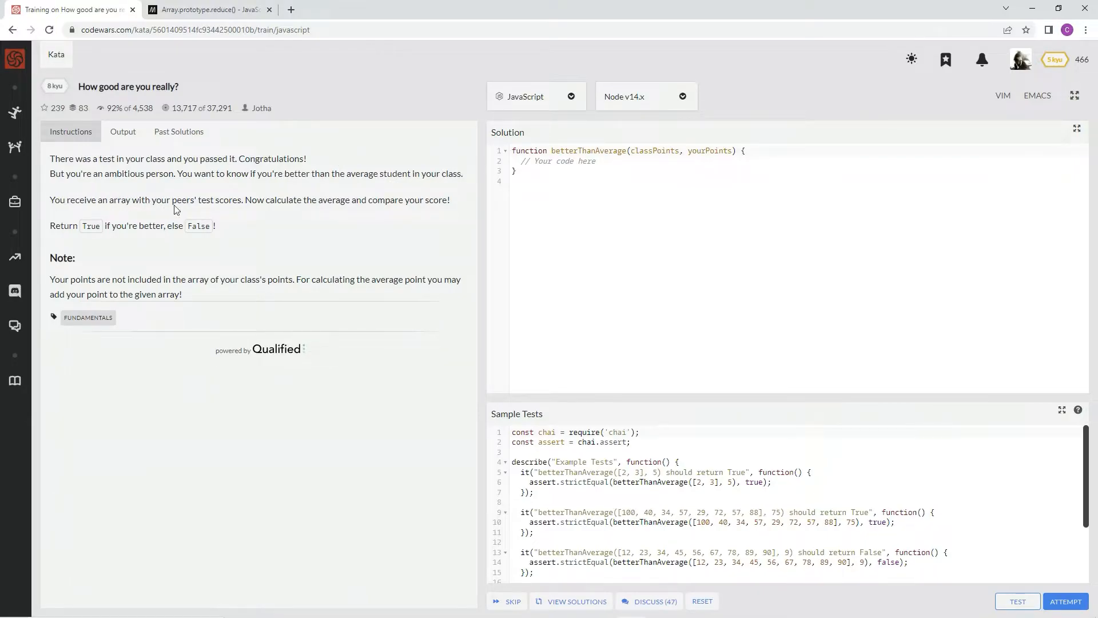
mouse_move(402, 211)
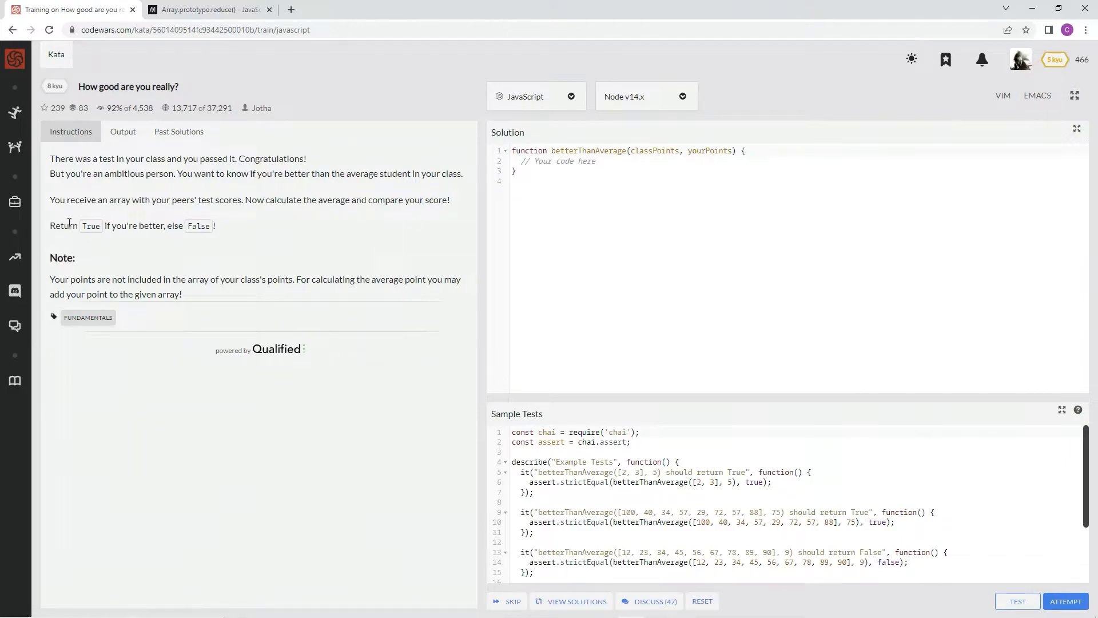
mouse_move(176, 230)
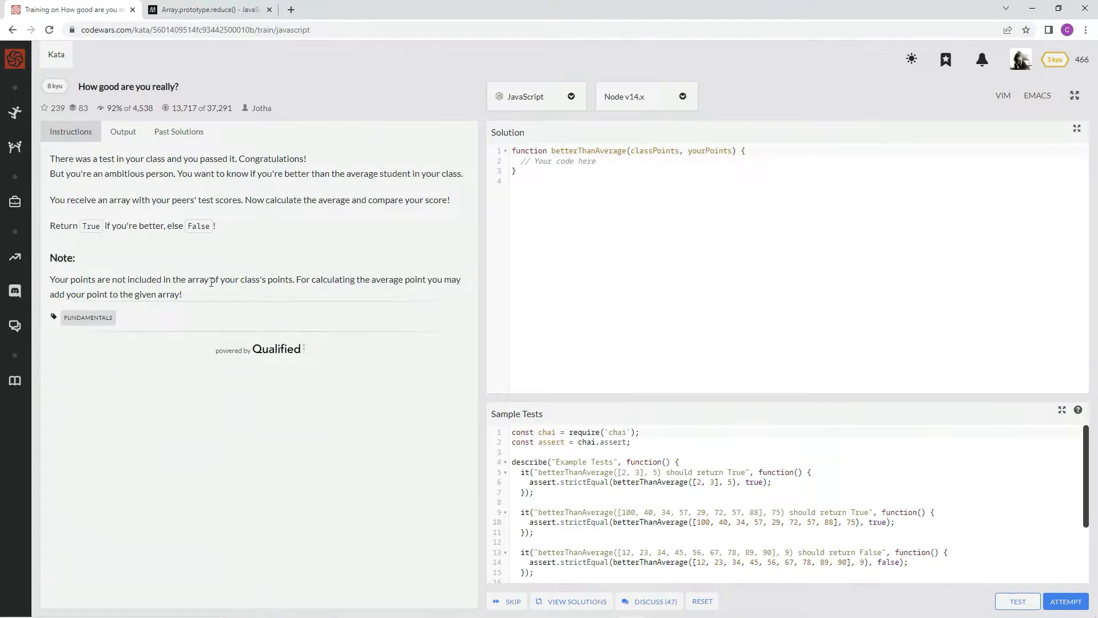
mouse_move(308, 279)
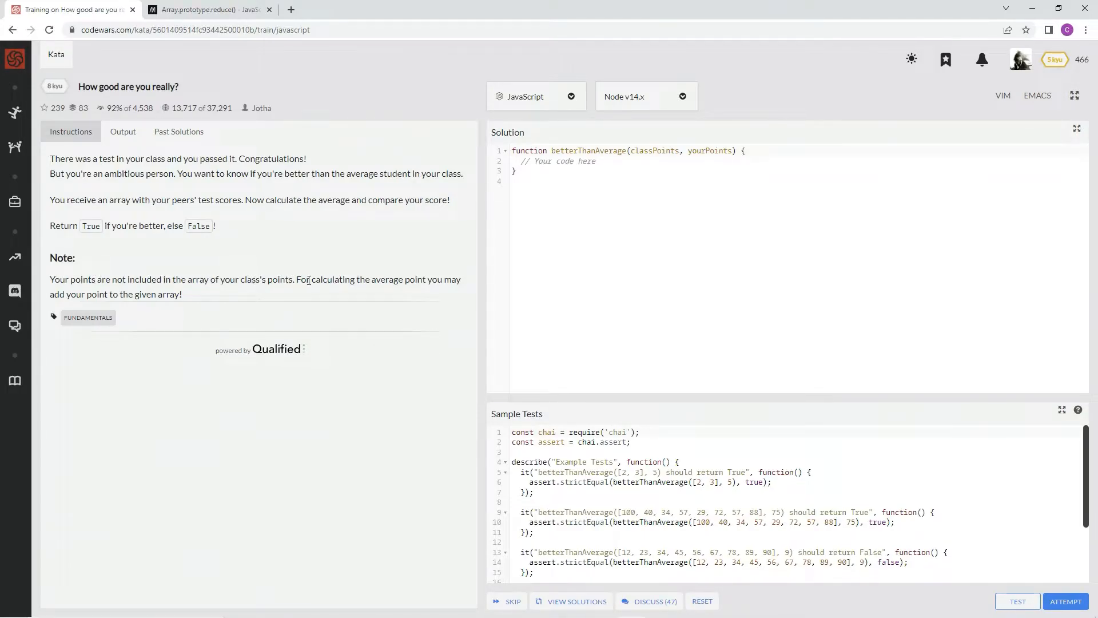
mouse_move(335, 283)
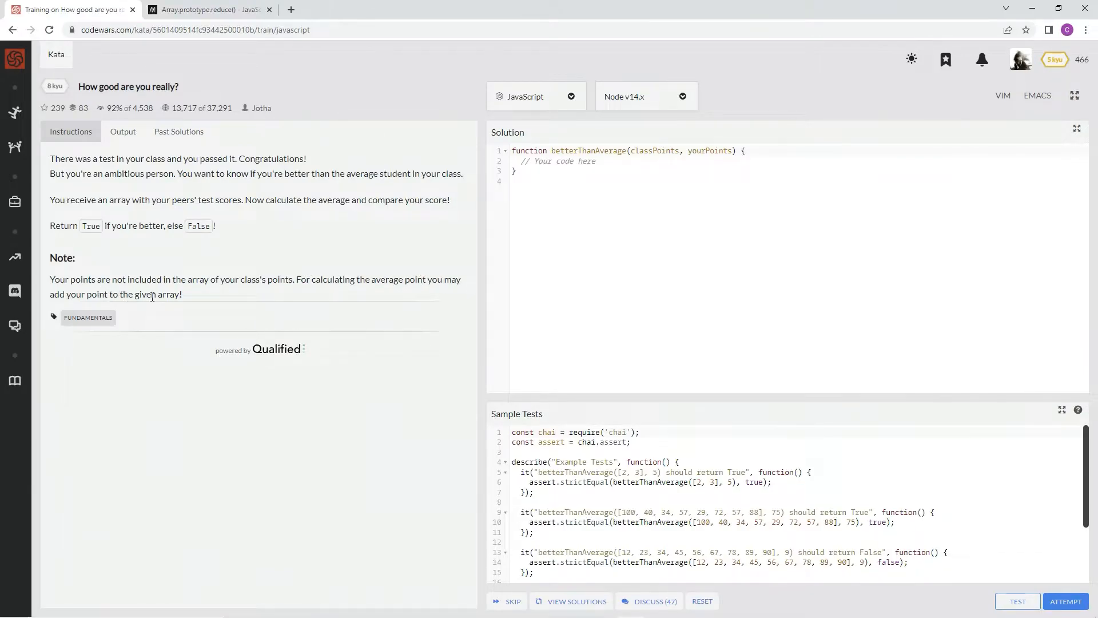
mouse_move(519, 52)
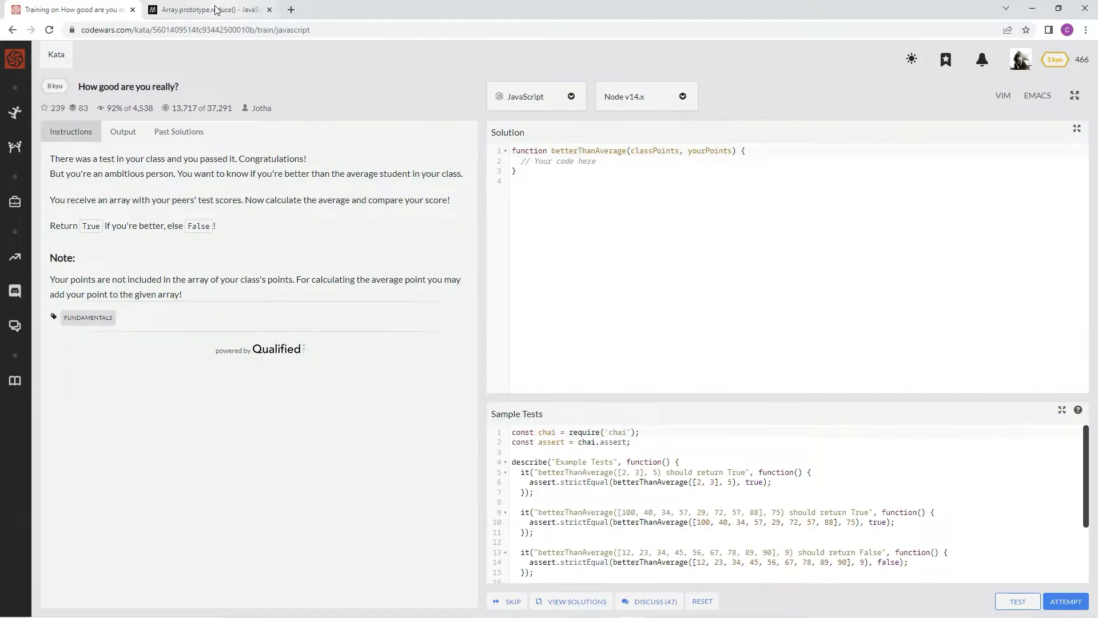
Run MDN's reduce() sum demo to see it print 10, then return to the kata.
click(212, 10)
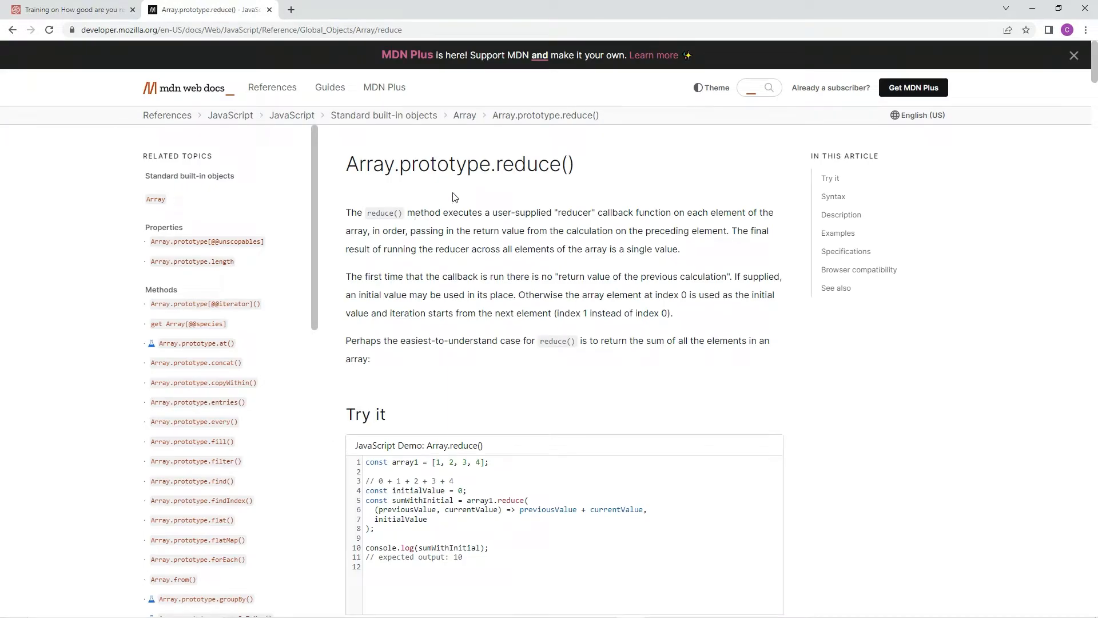
mouse_move(450, 217)
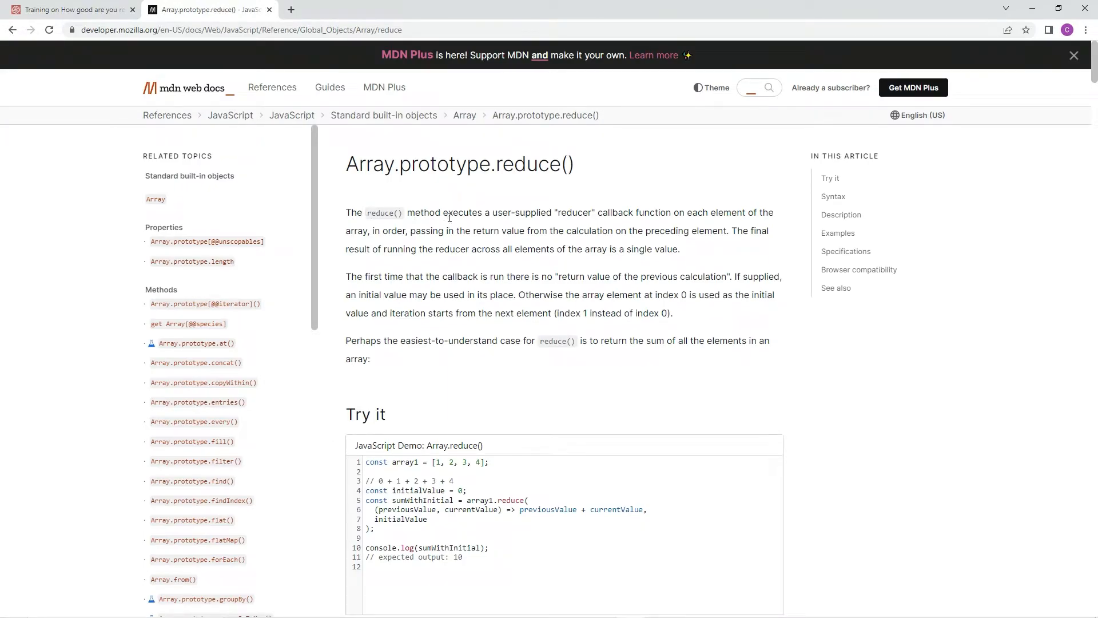
mouse_move(526, 212)
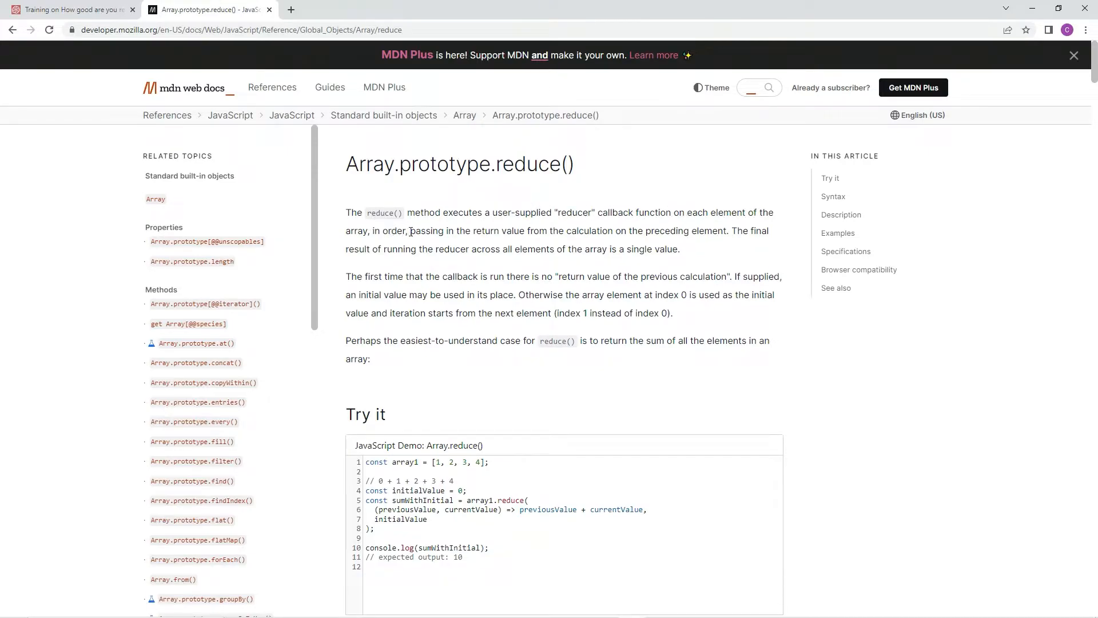
mouse_move(615, 230)
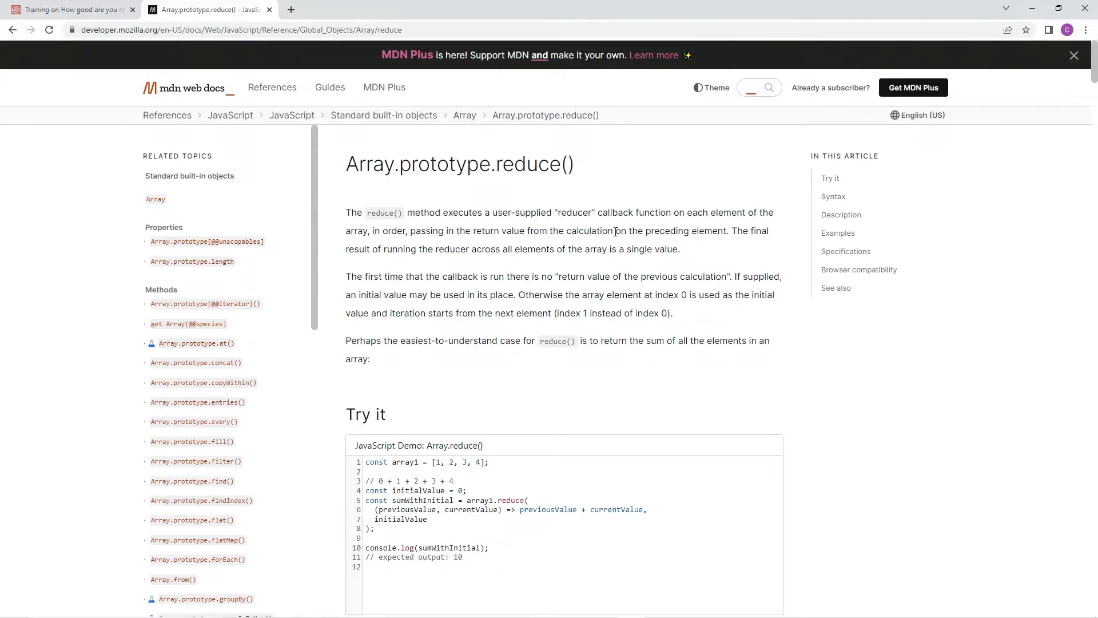
mouse_move(553, 267)
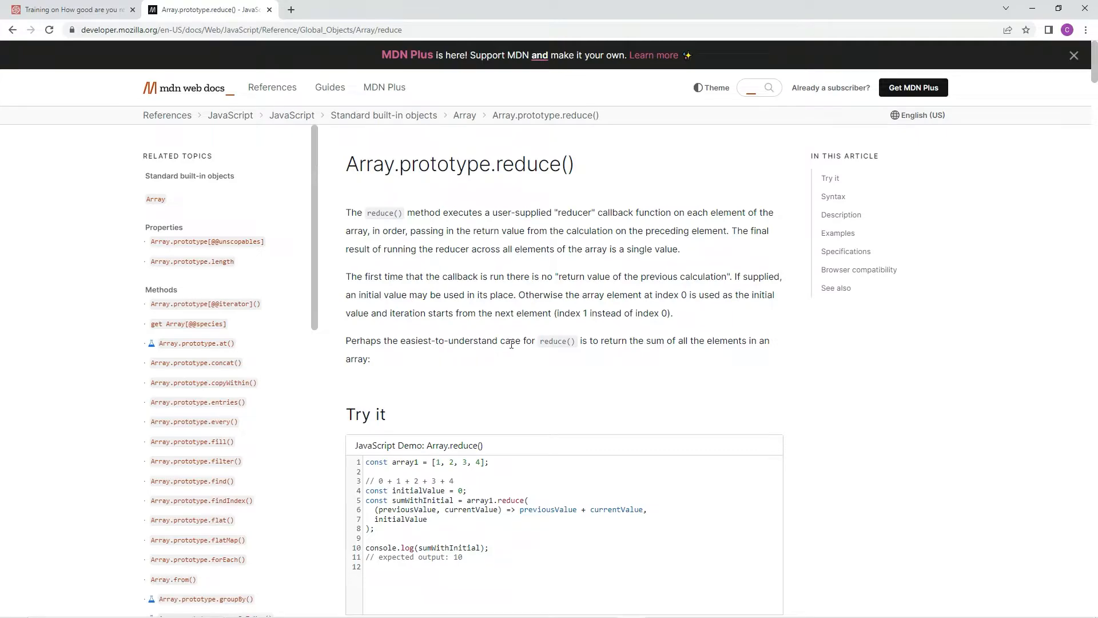
mouse_move(628, 340)
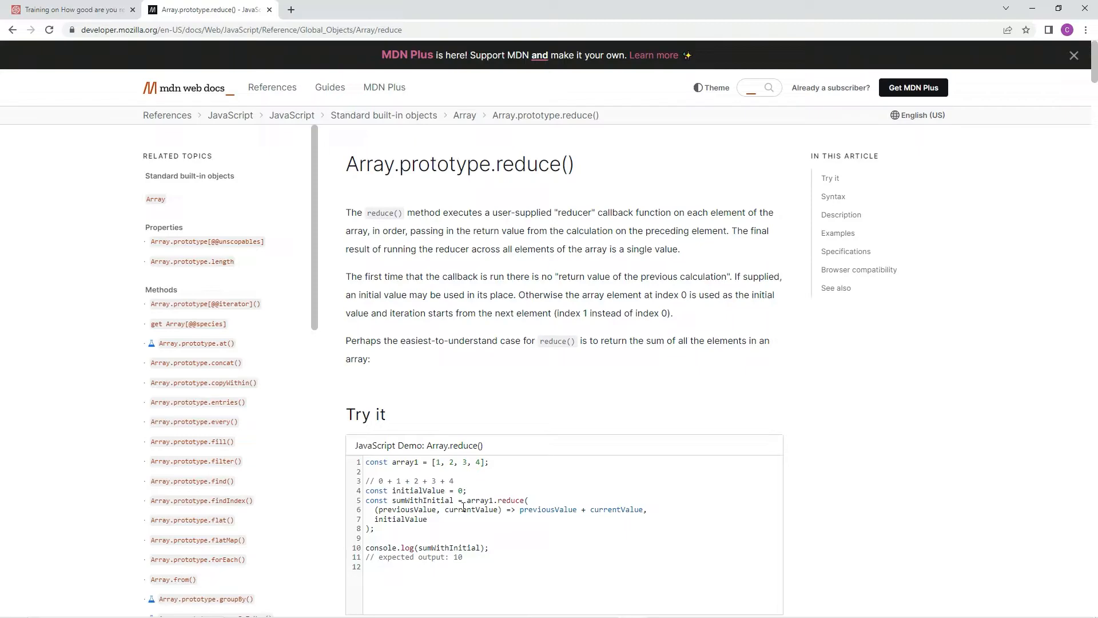
mouse_move(534, 509)
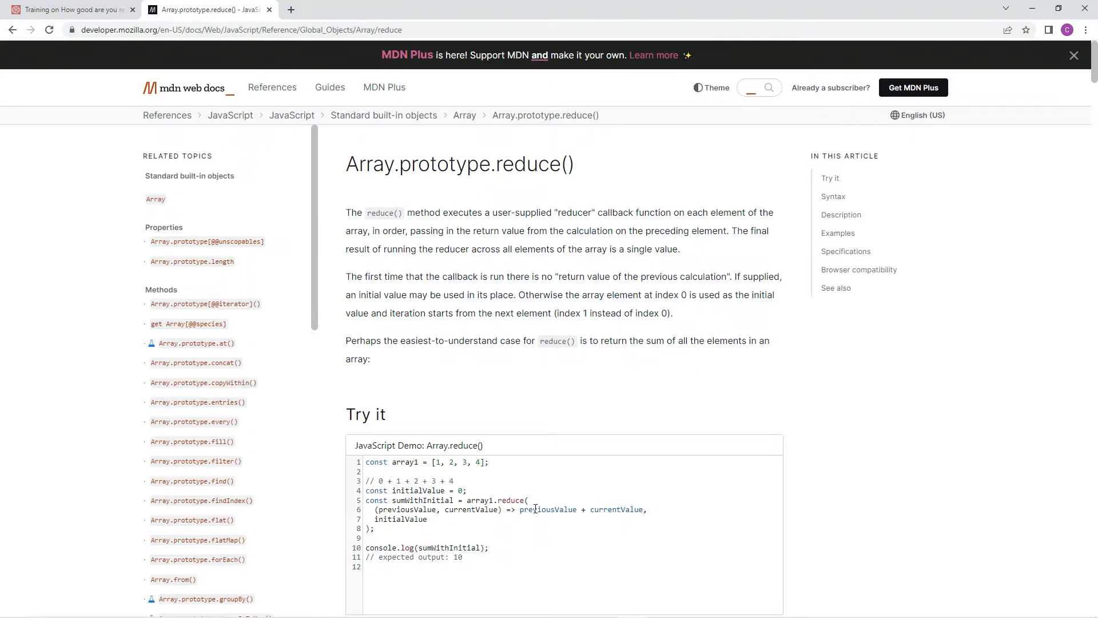
mouse_move(584, 509)
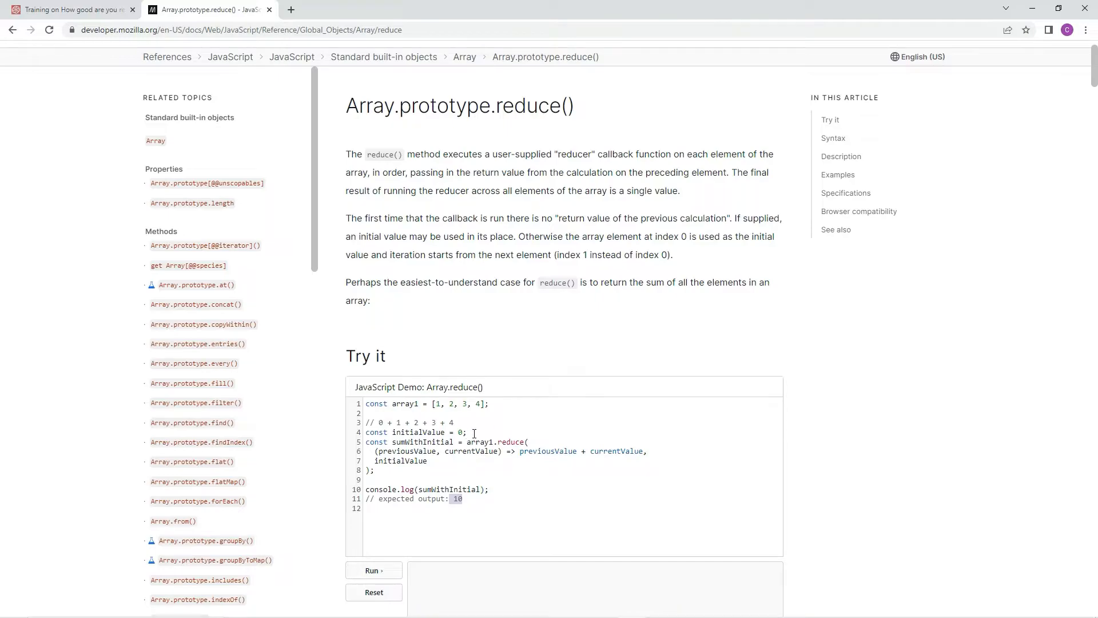
mouse_move(498, 420)
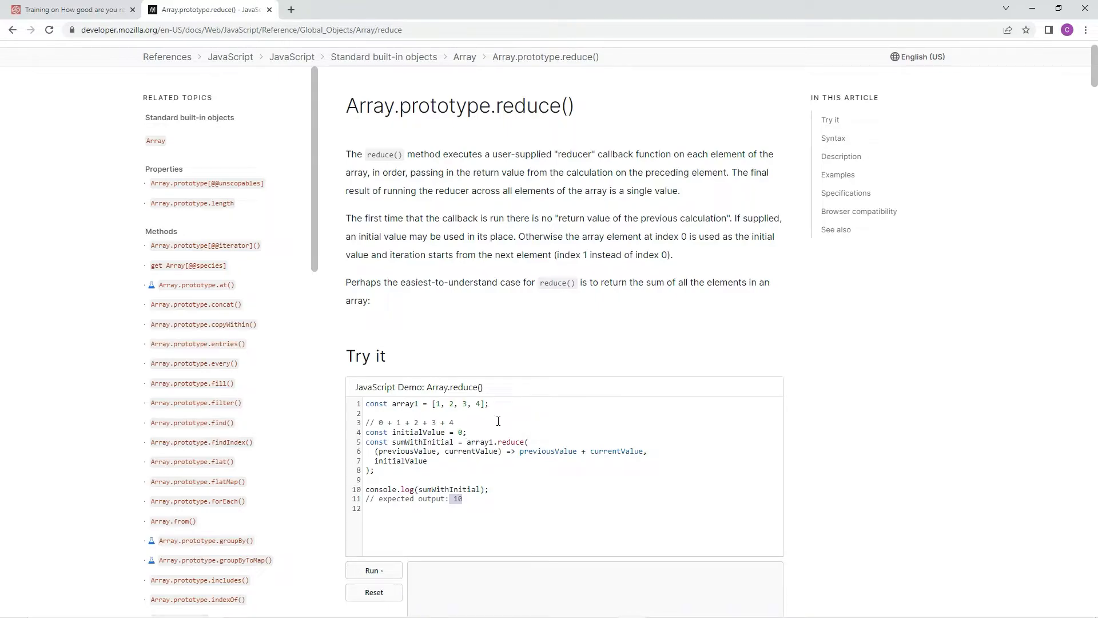
mouse_move(404, 422)
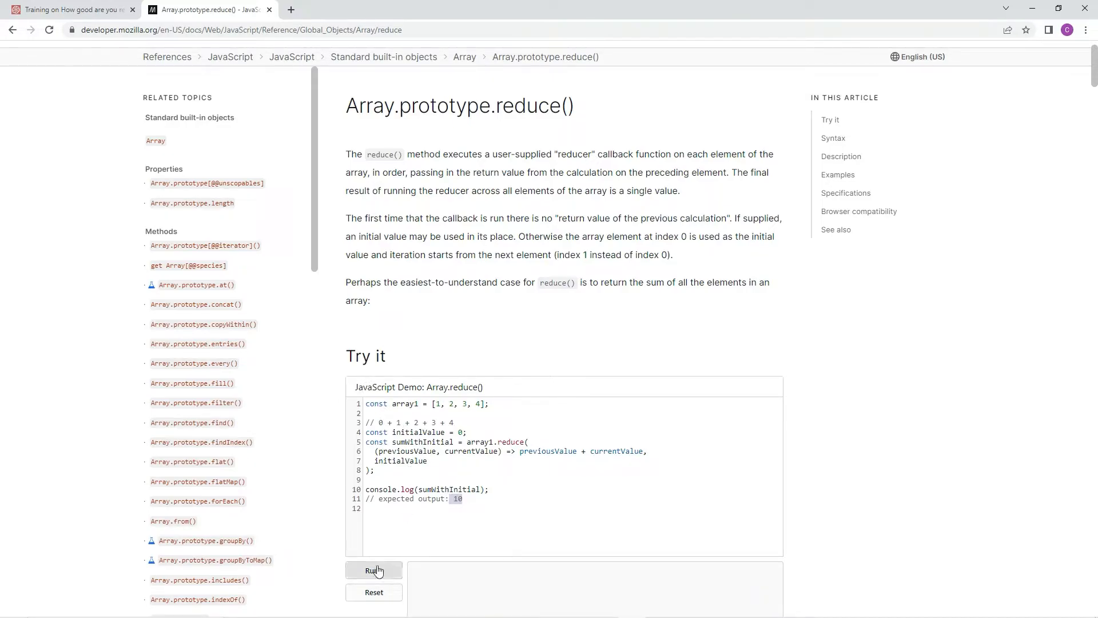
click(374, 570)
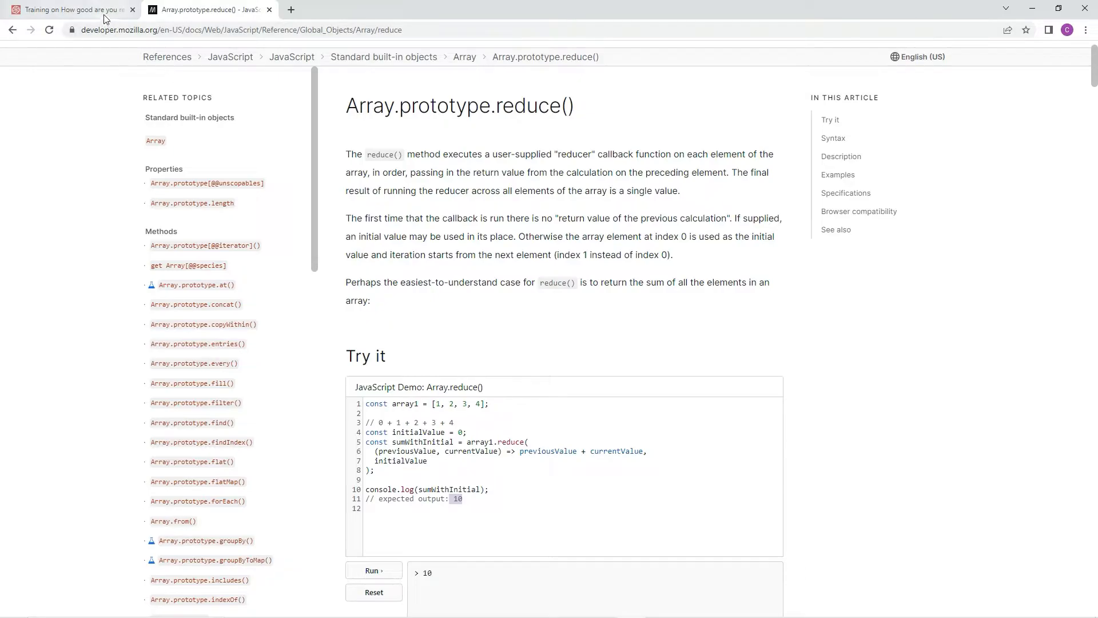
click(68, 9)
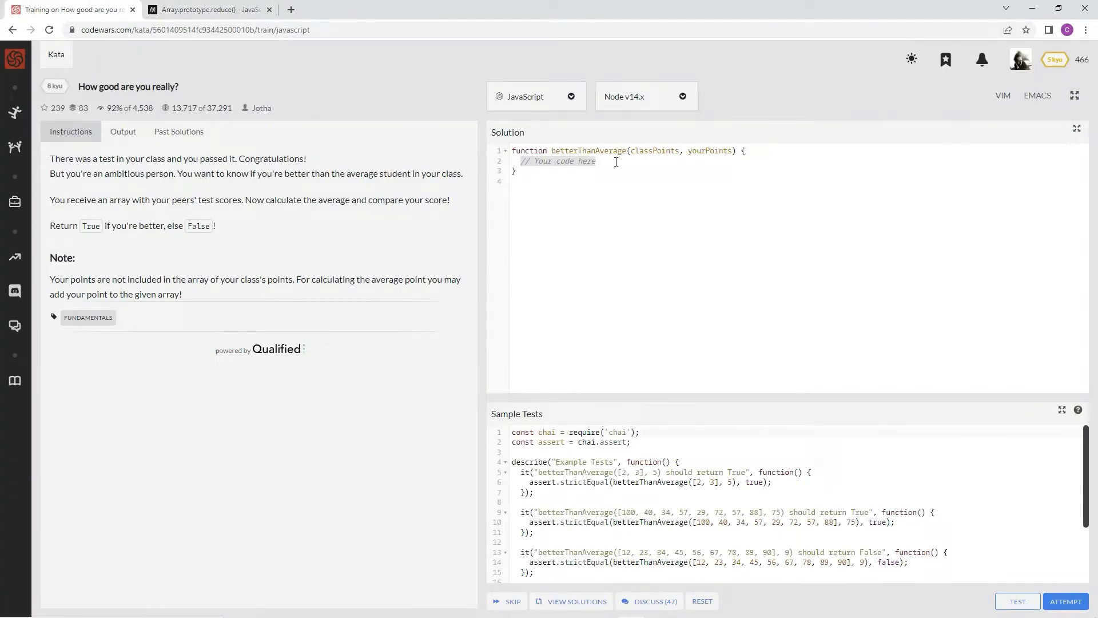
Start the solution line by naming betterThanAverage with parameters classPoints and yourPoints.
text(return)
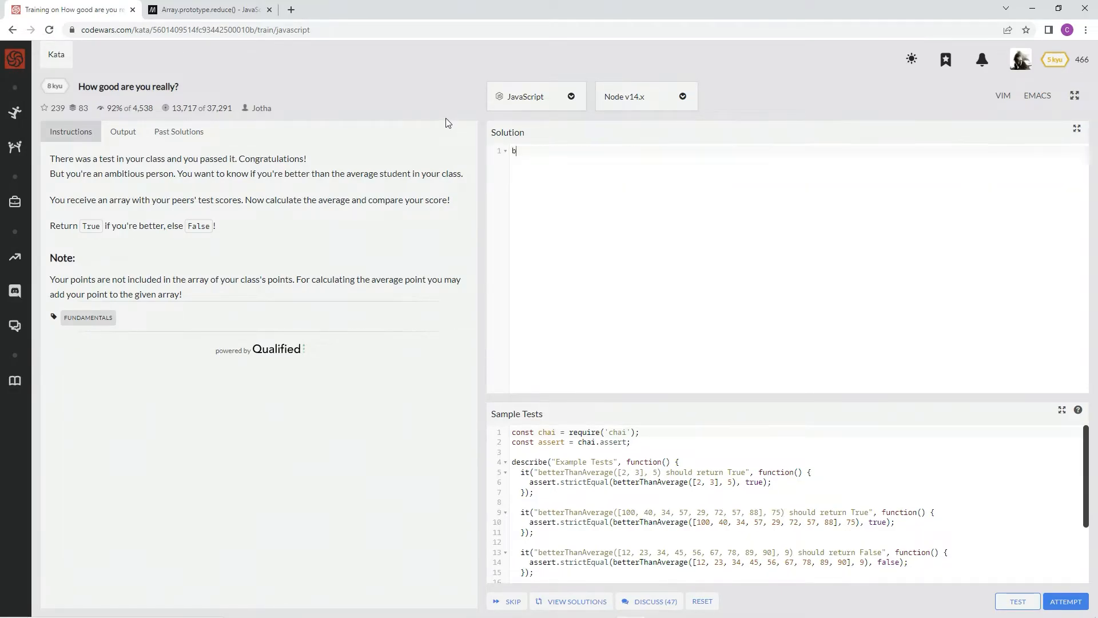
text(etterThan)
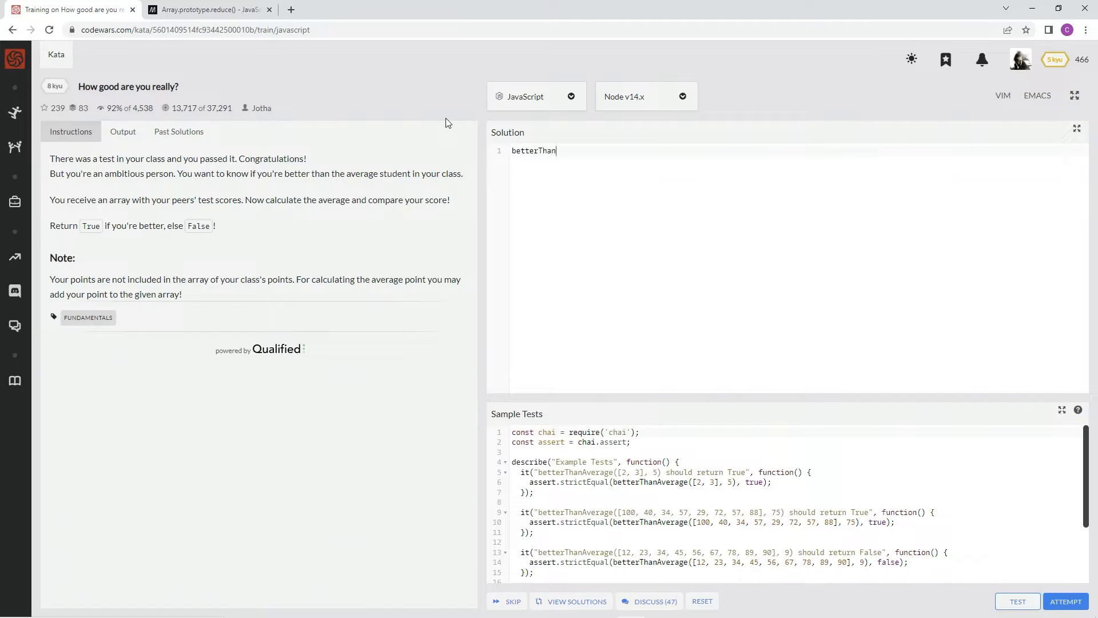
text(Average =)
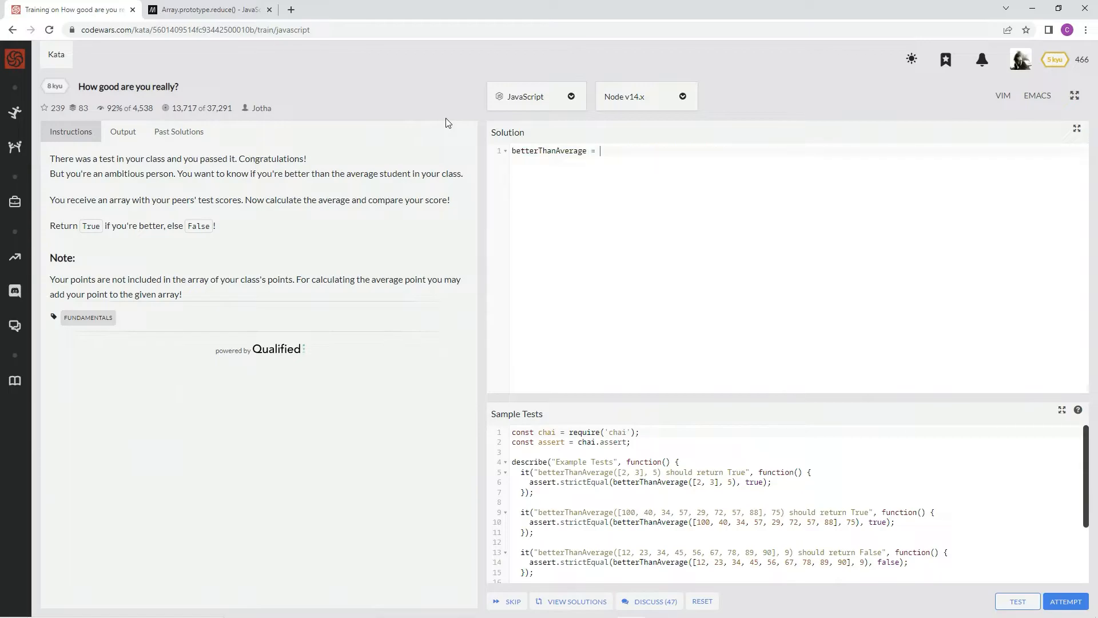
text(classPoints)
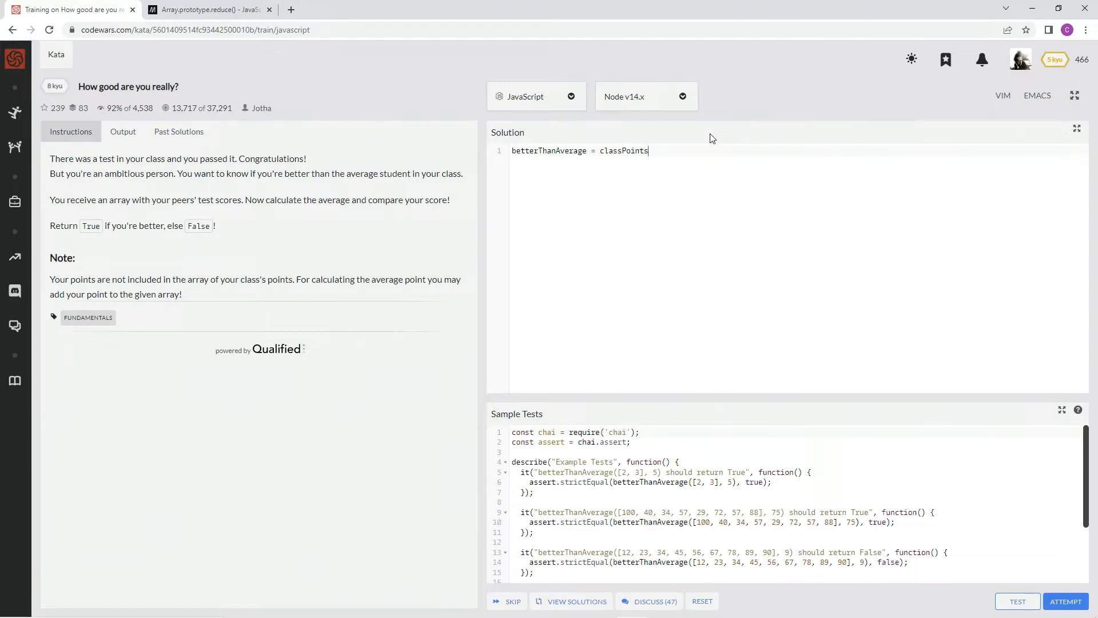
text(,)
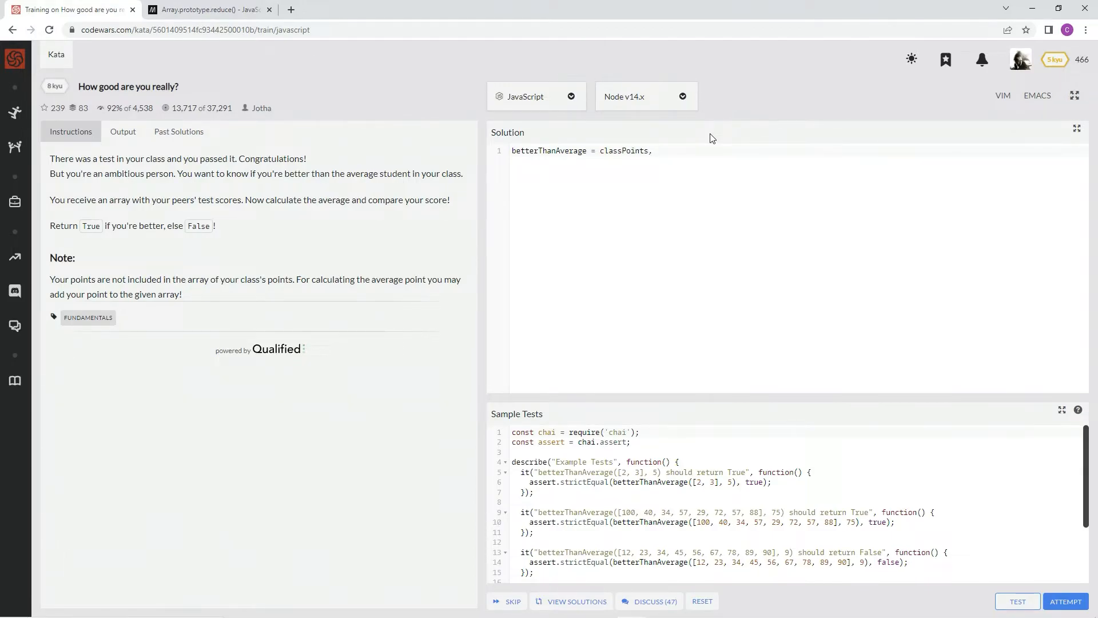
text(yourPoi)
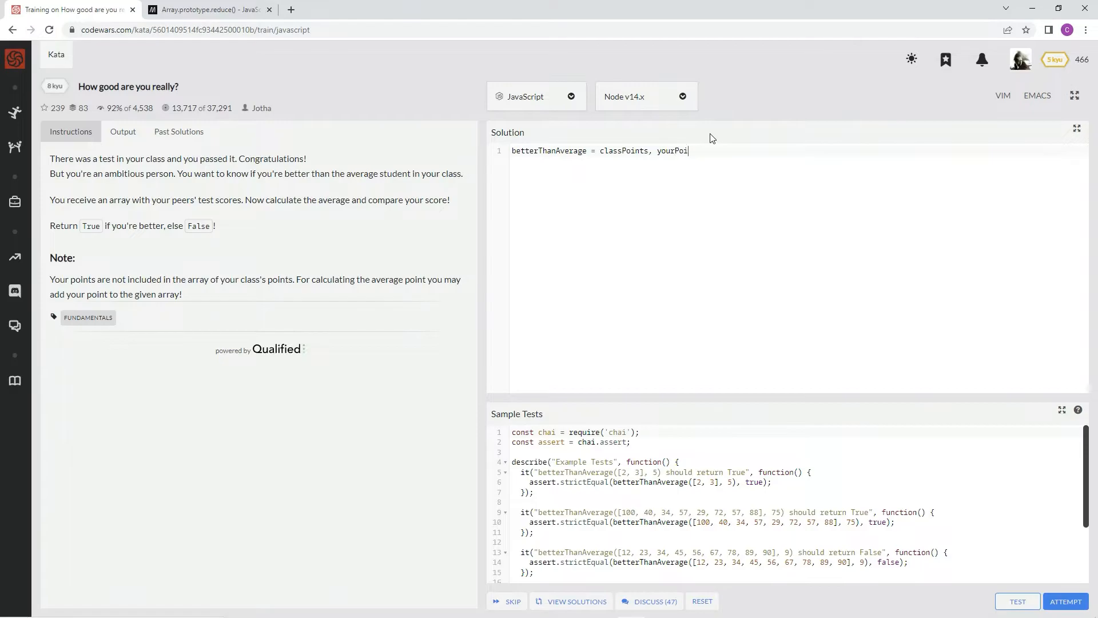
text(nts)
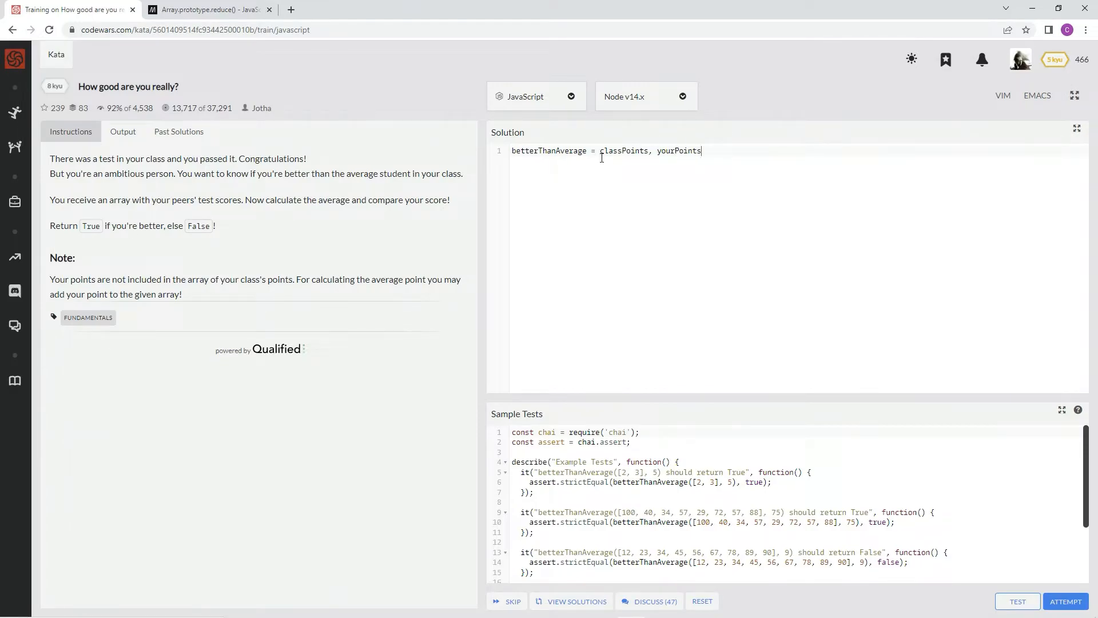
text(()
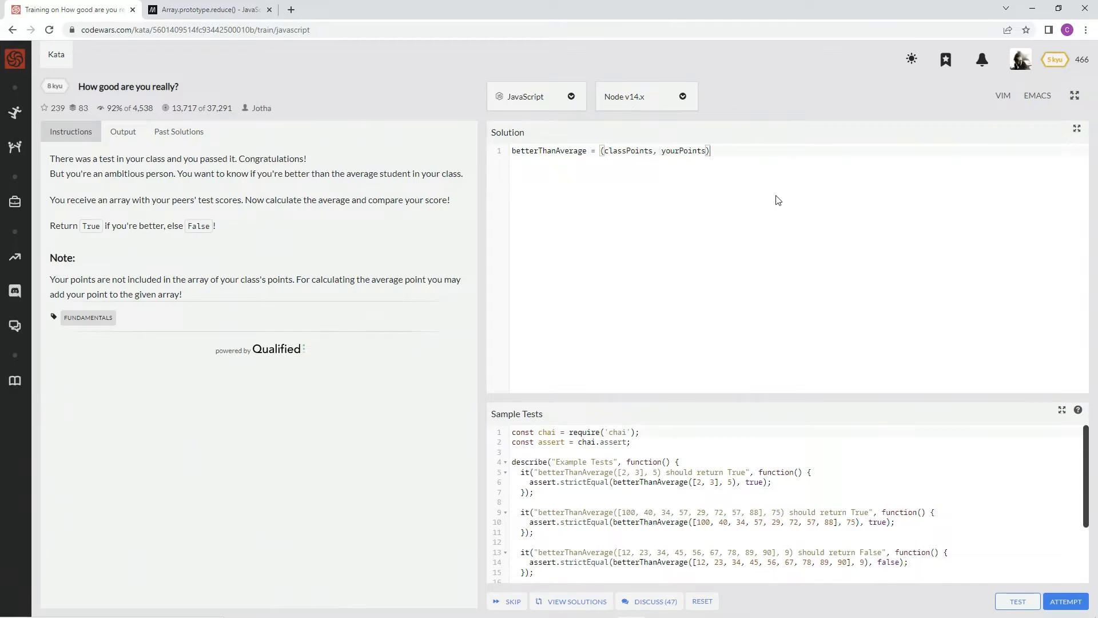
Make it an arrow function returning classPoints.reduce((prev,curr) => prev + curr).
text(= >)
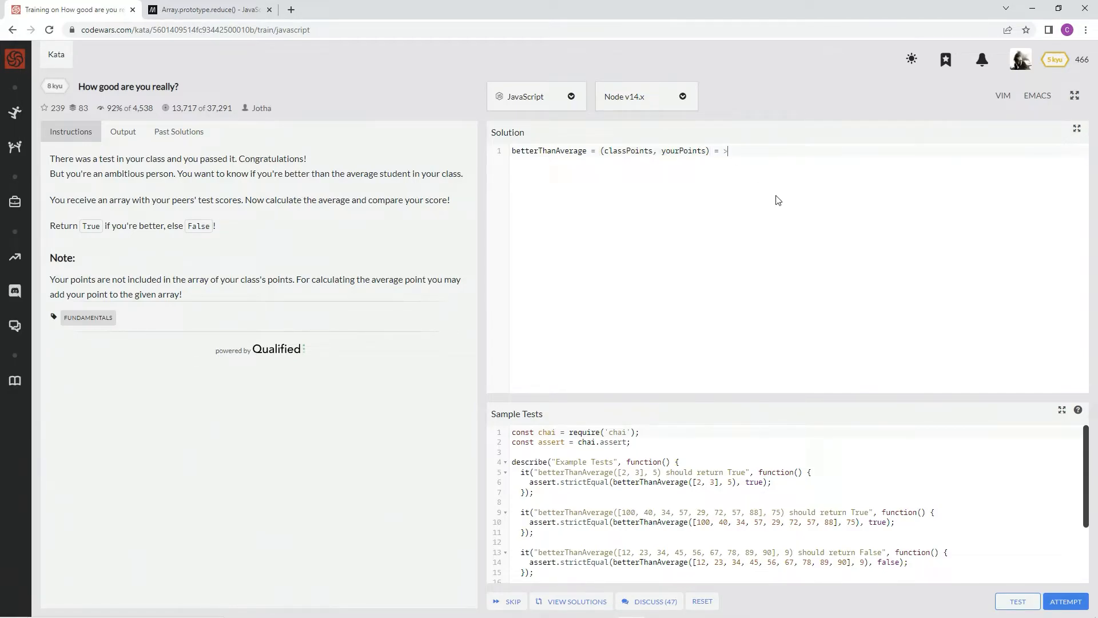
text(>)
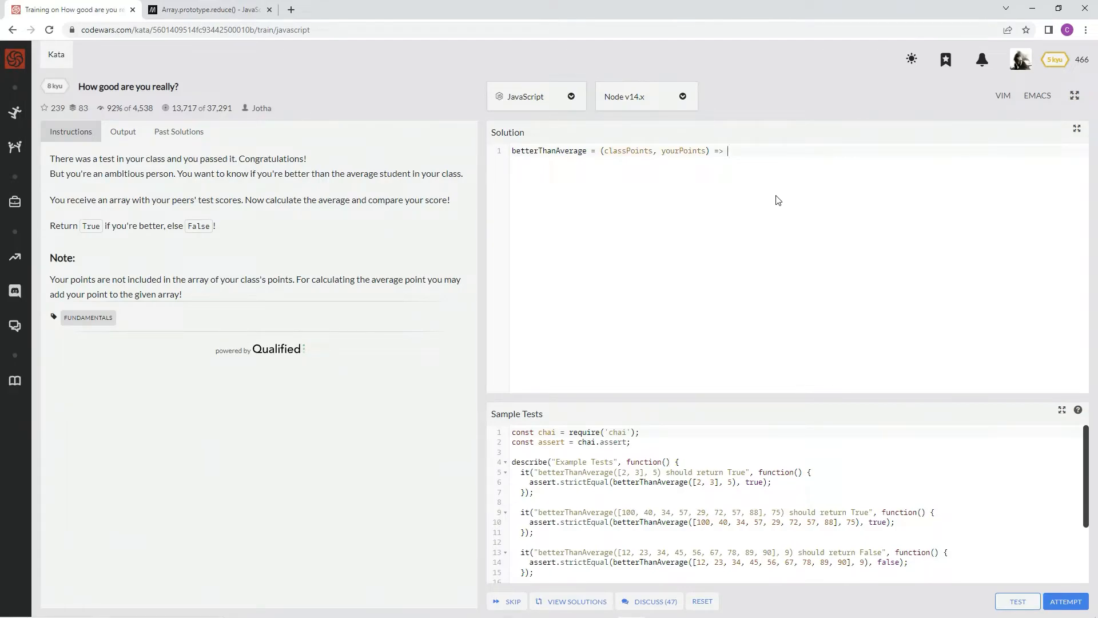
text(classPoints.reduce(()
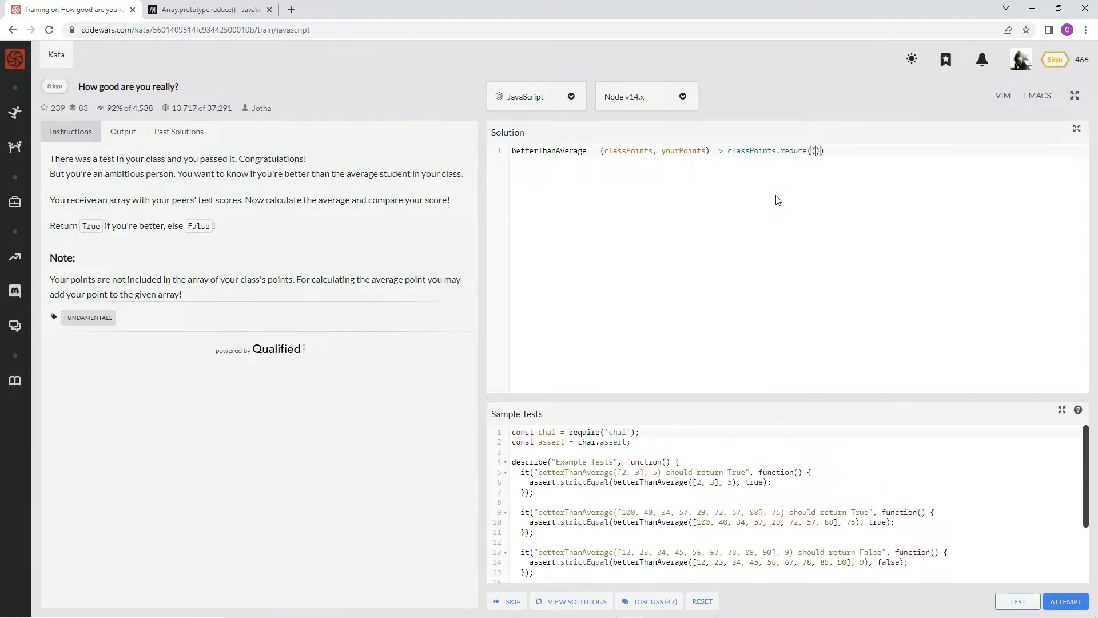
text((prev)
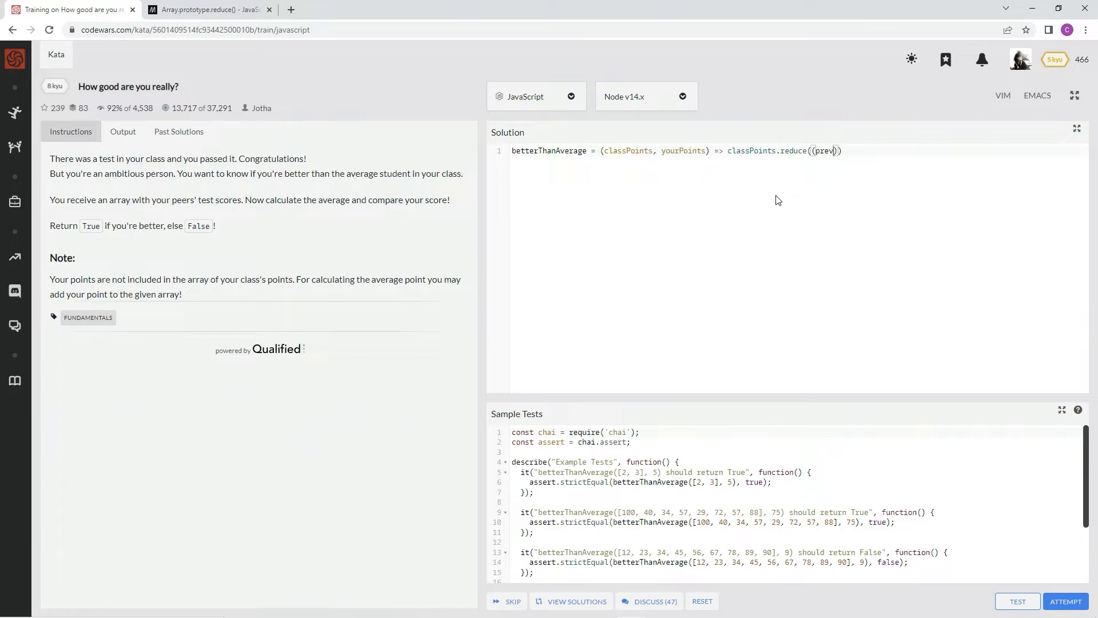
text(,curr)
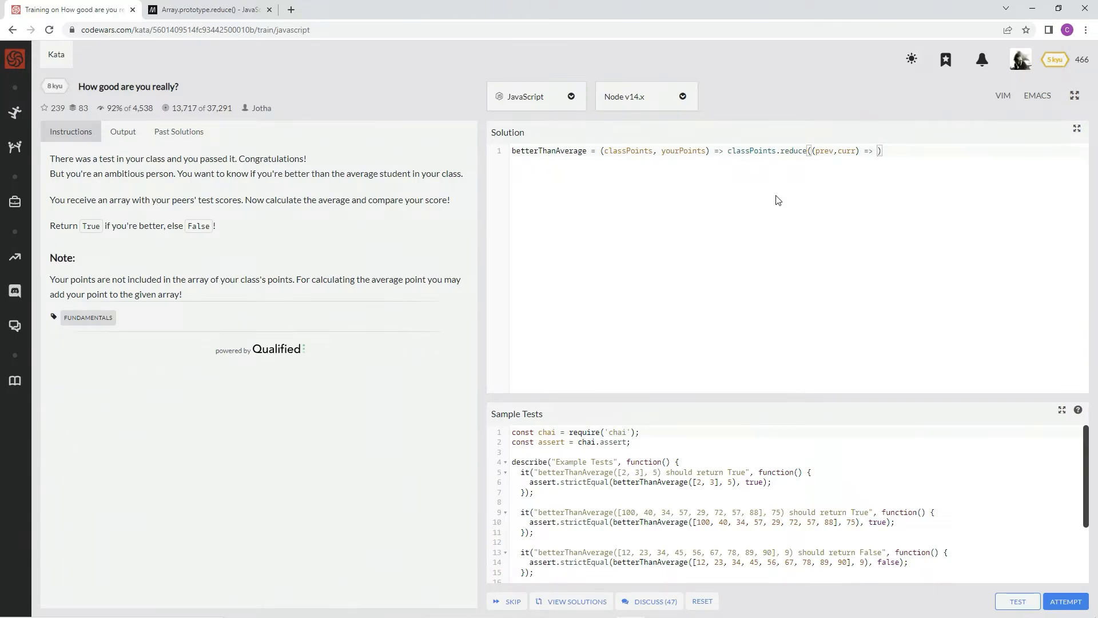
text(prev)
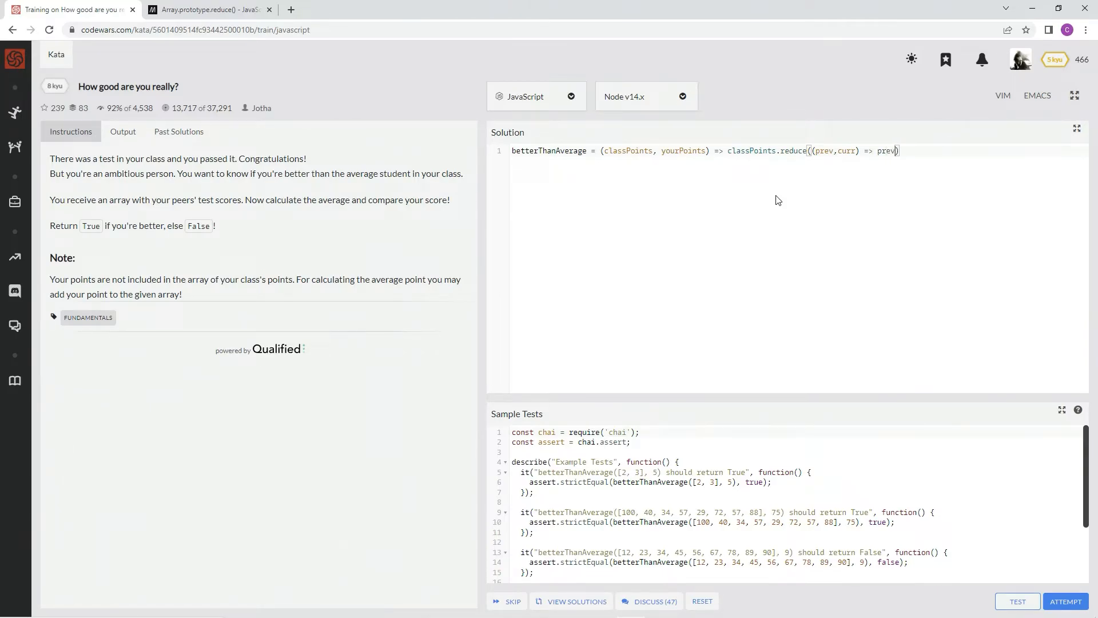
text(+ cu)
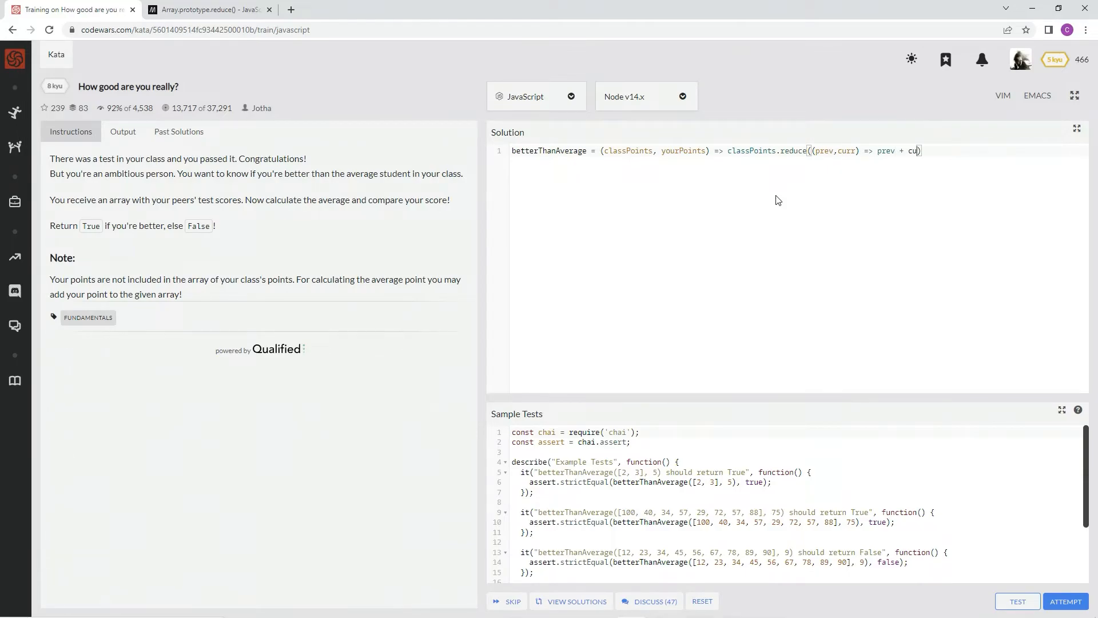
text(rr))
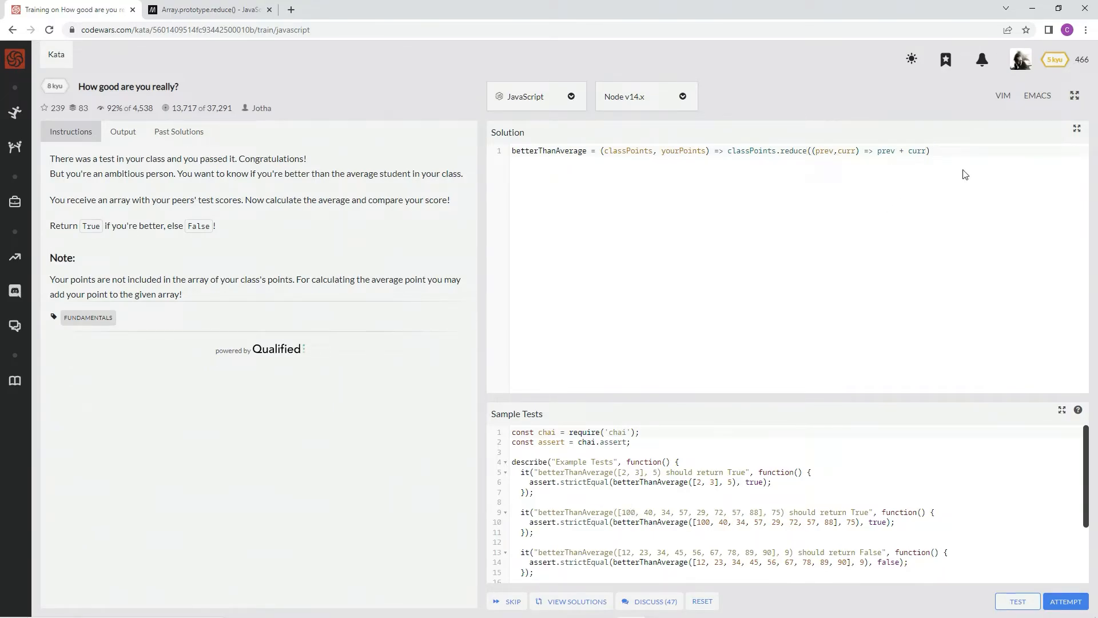
Append '/ classPoints.length < yourPoints' to compare the class average with your score.
text(/)
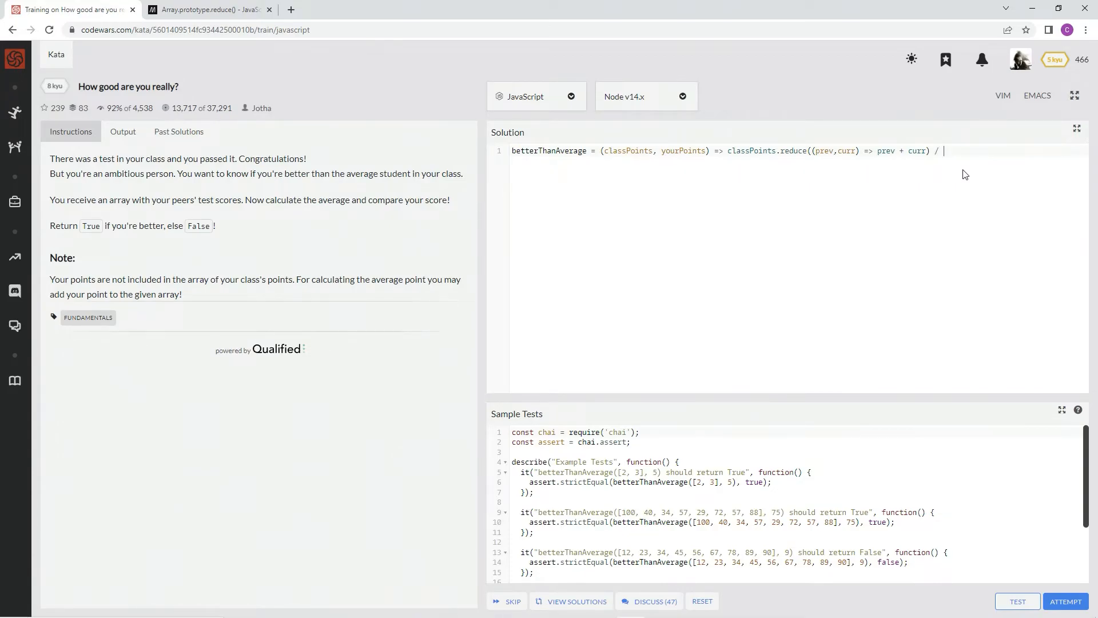
text(lass)
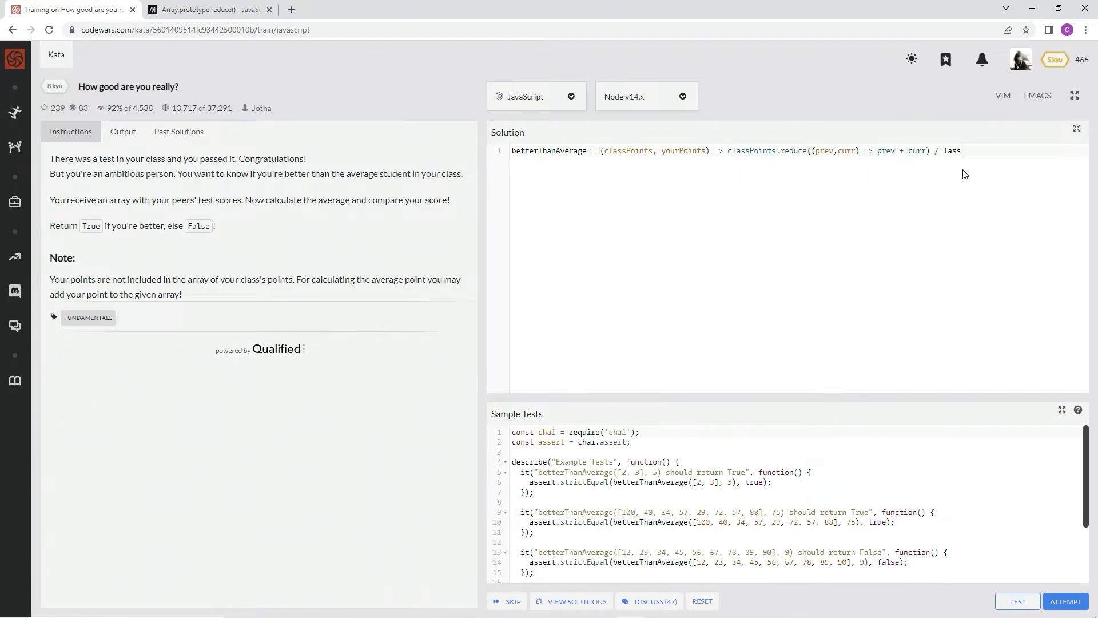
text(classPoints.)
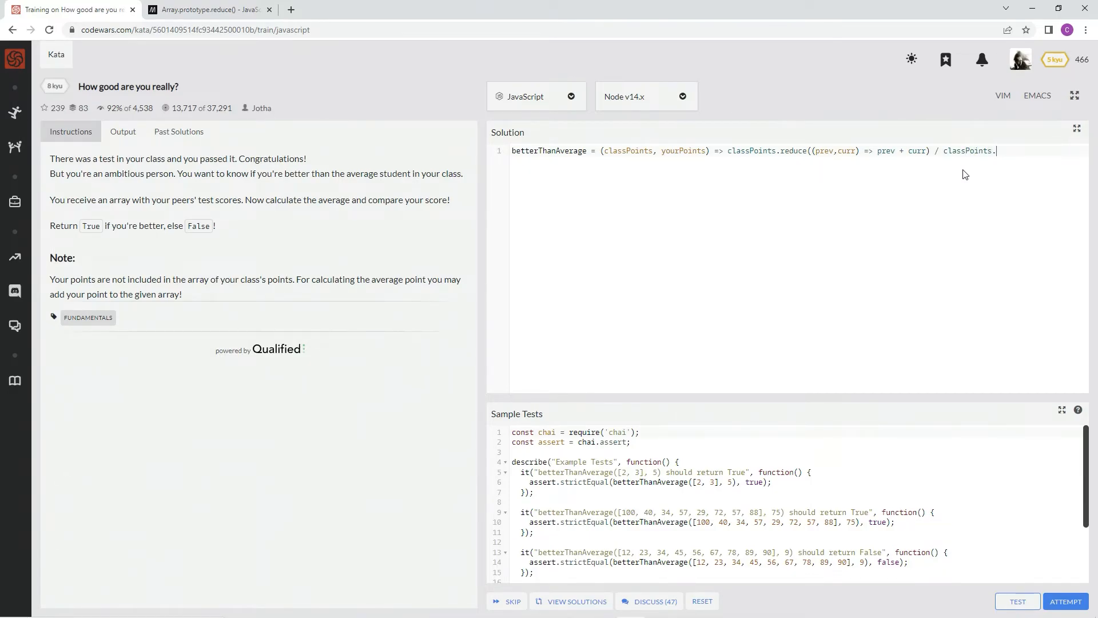
text(length)
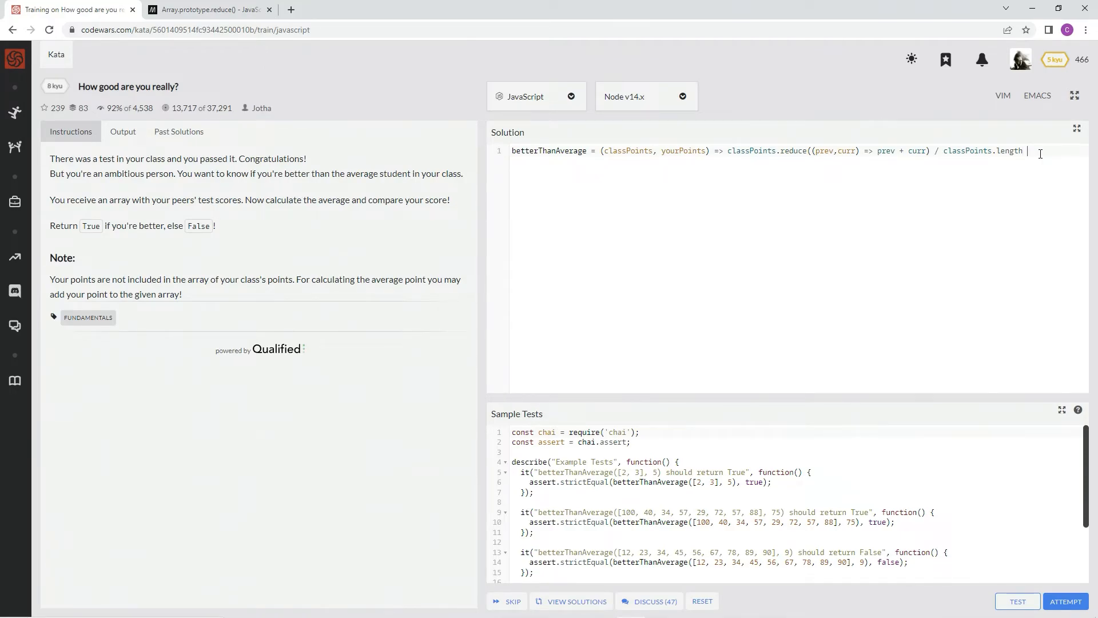
text(<)
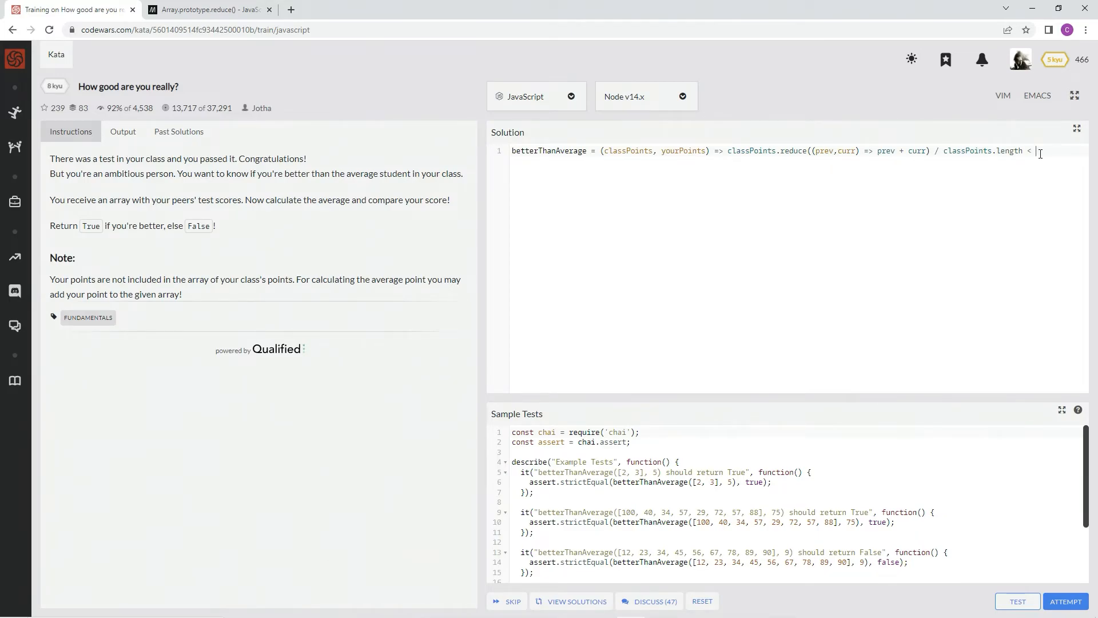
text(yourPoints)
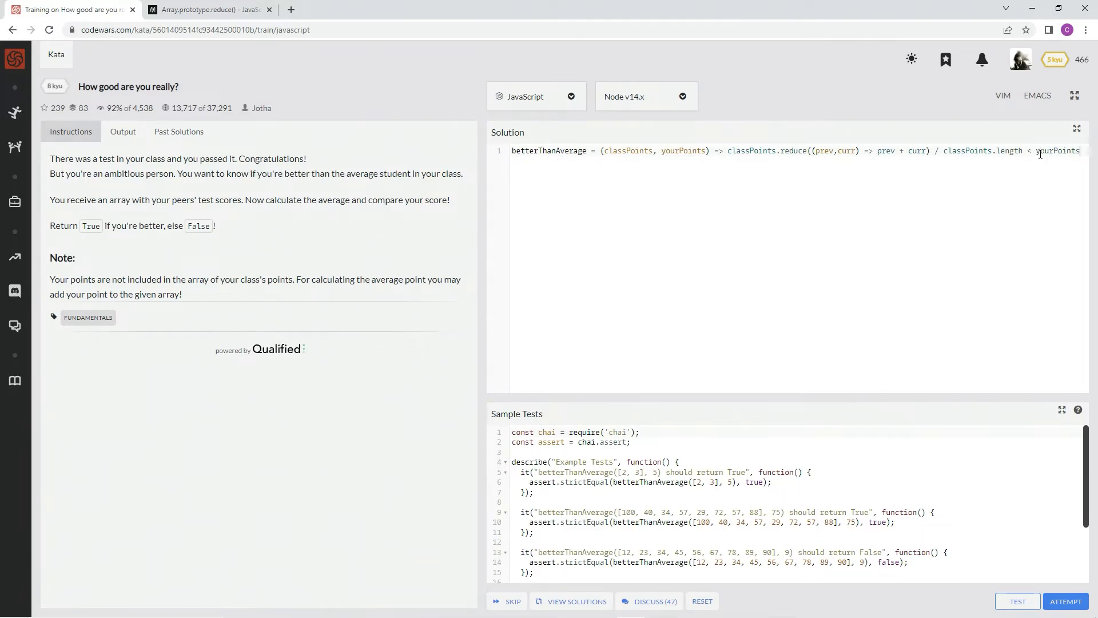
mouse_move(907, 166)
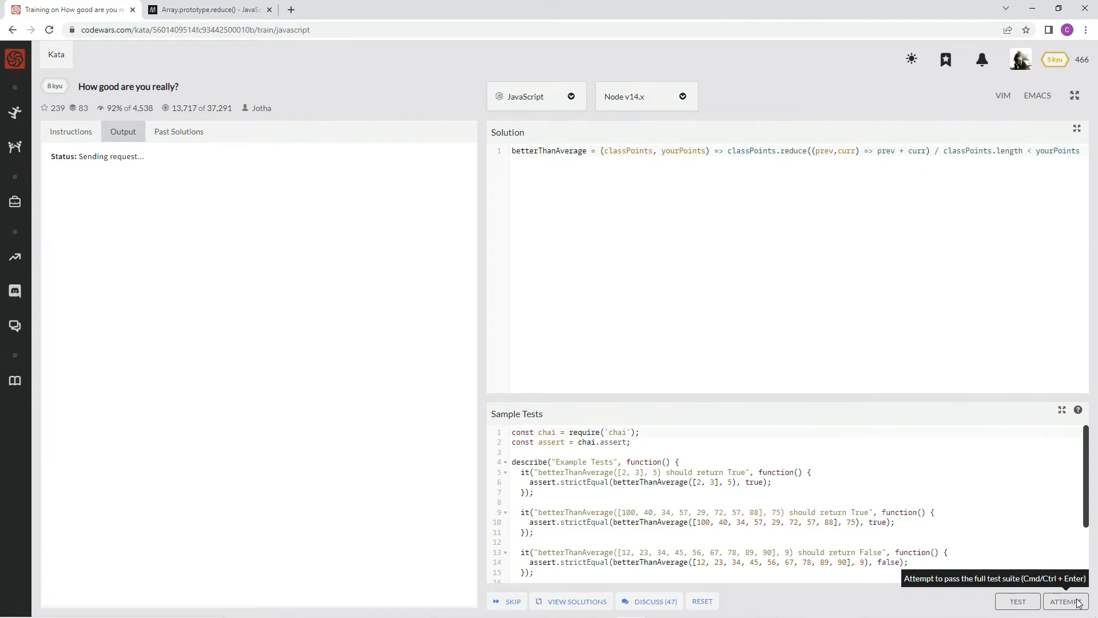
Run ATTEMPT until all 45 tests pass, then SUBMIT the solution.
click(1070, 616)
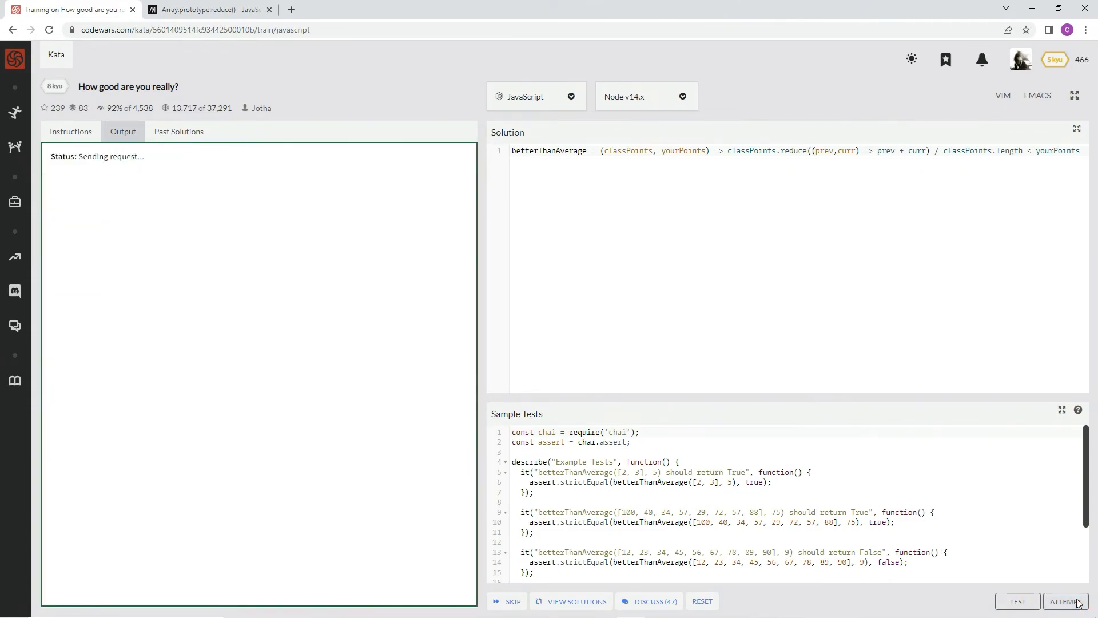
click(1070, 600)
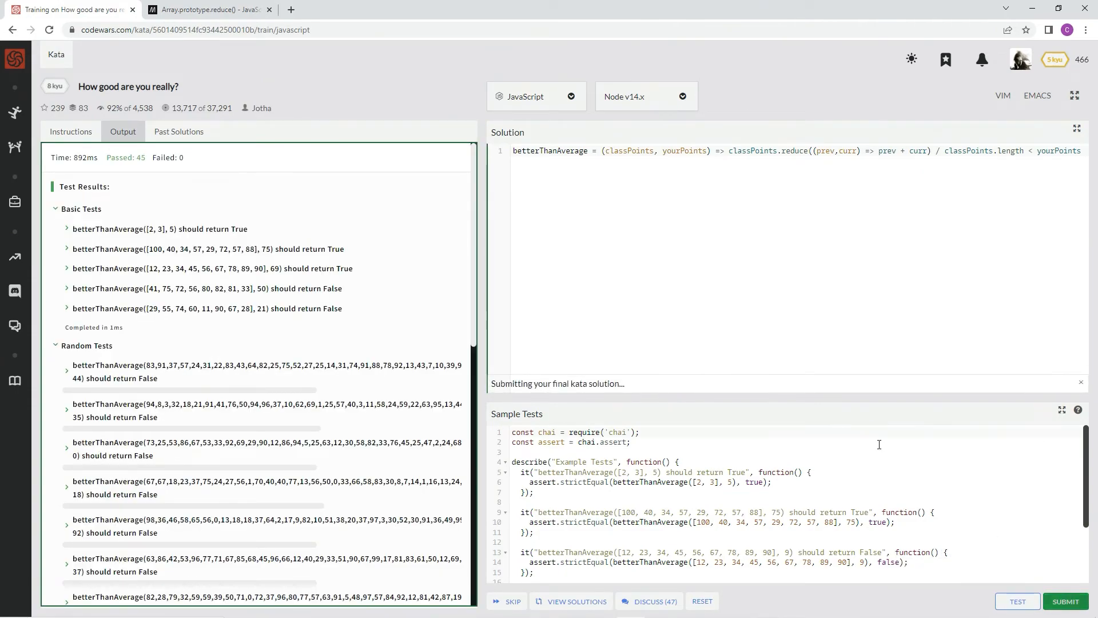
click(1066, 601)
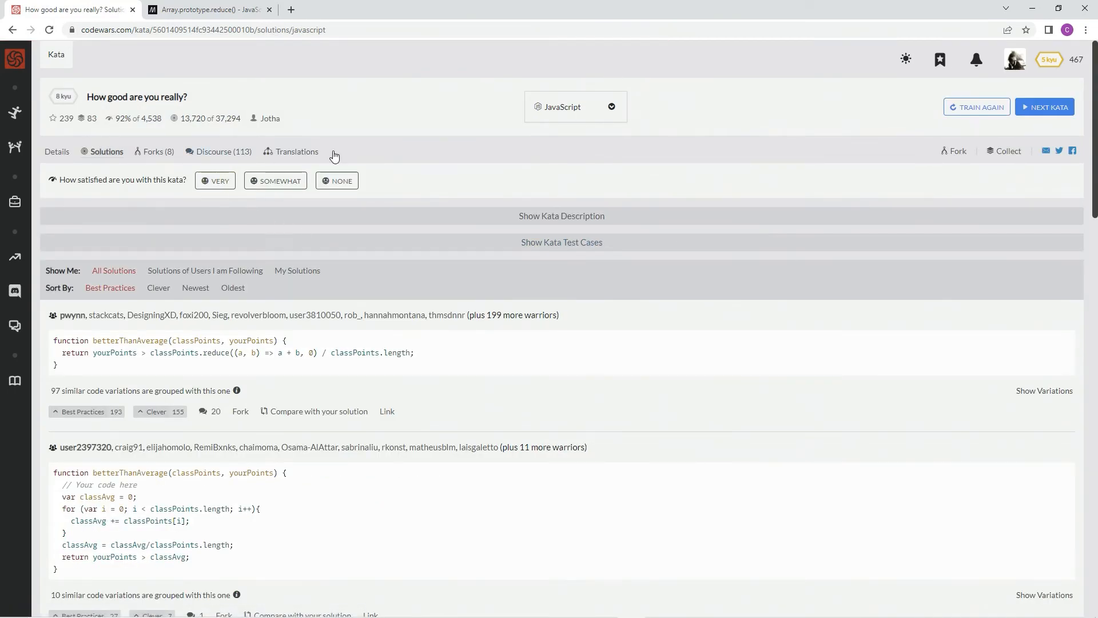
mouse_move(301, 282)
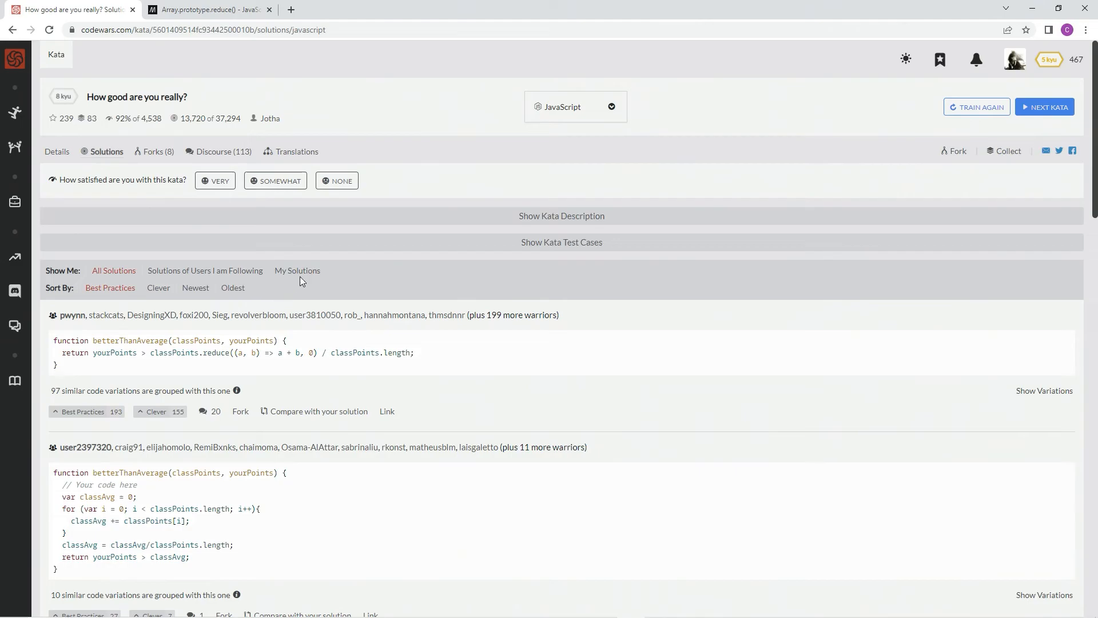
Filter to My Solutions and vote the function-style solution as Best Practices.
click(297, 270)
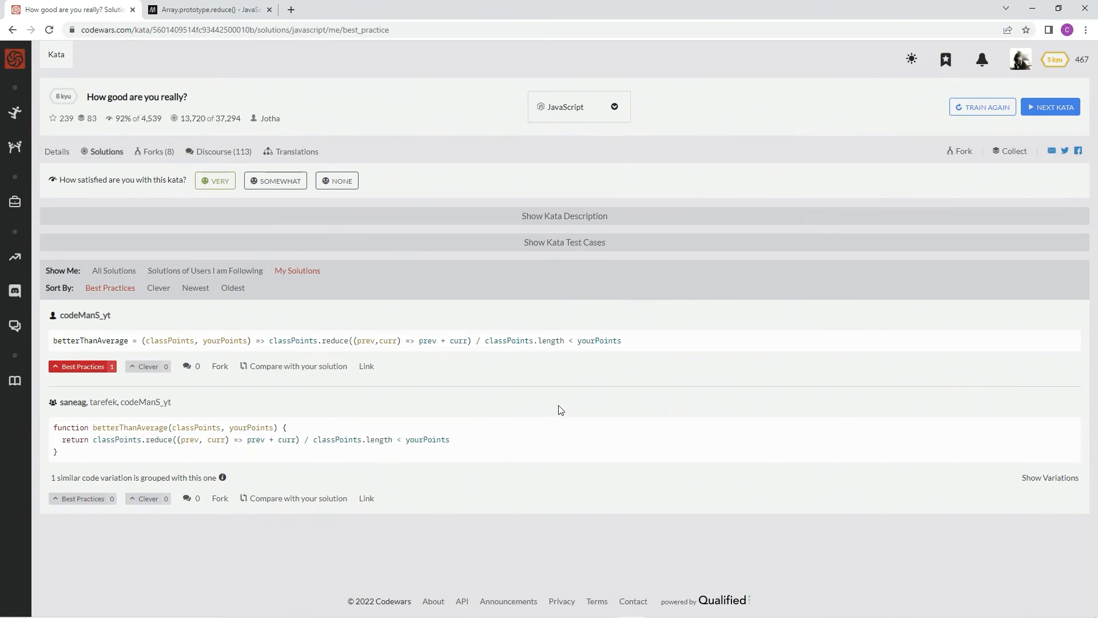
mouse_move(629, 219)
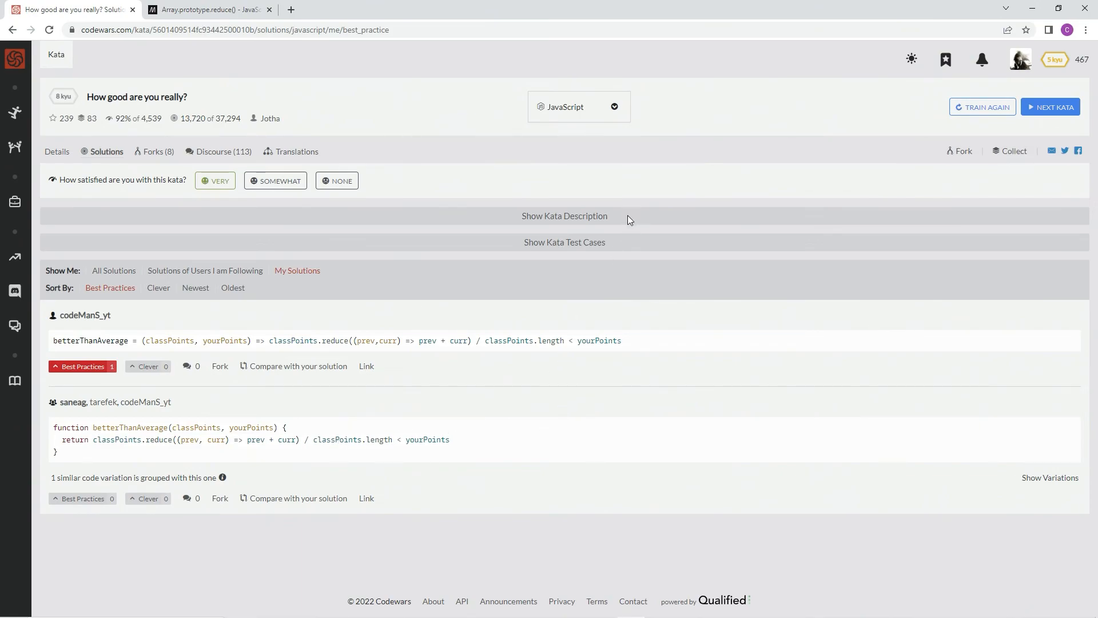
mouse_move(411, 288)
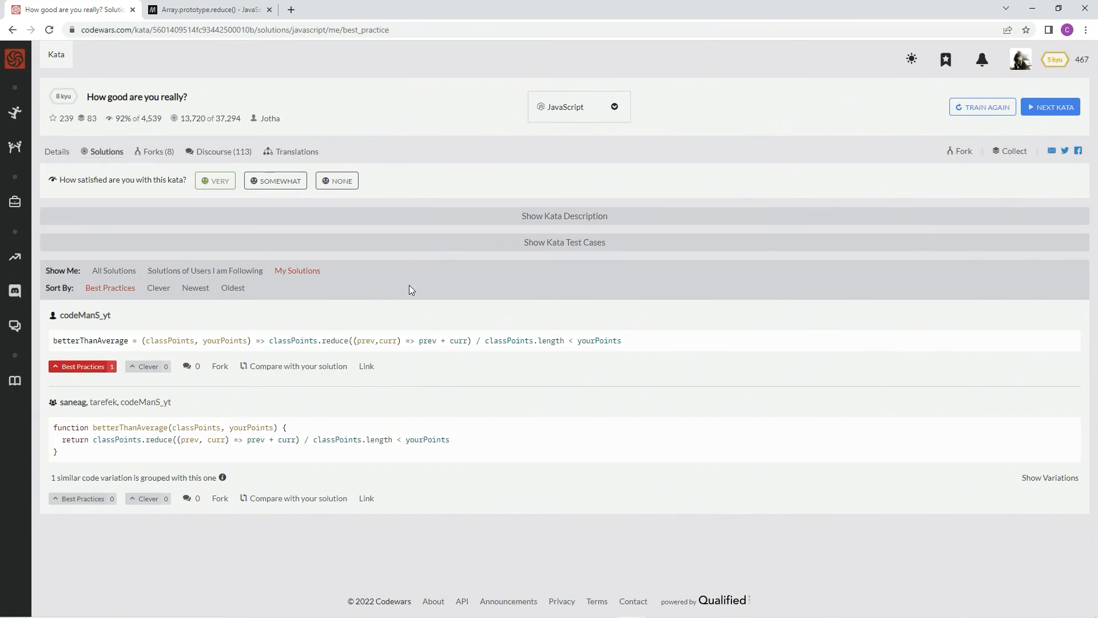
mouse_move(96, 501)
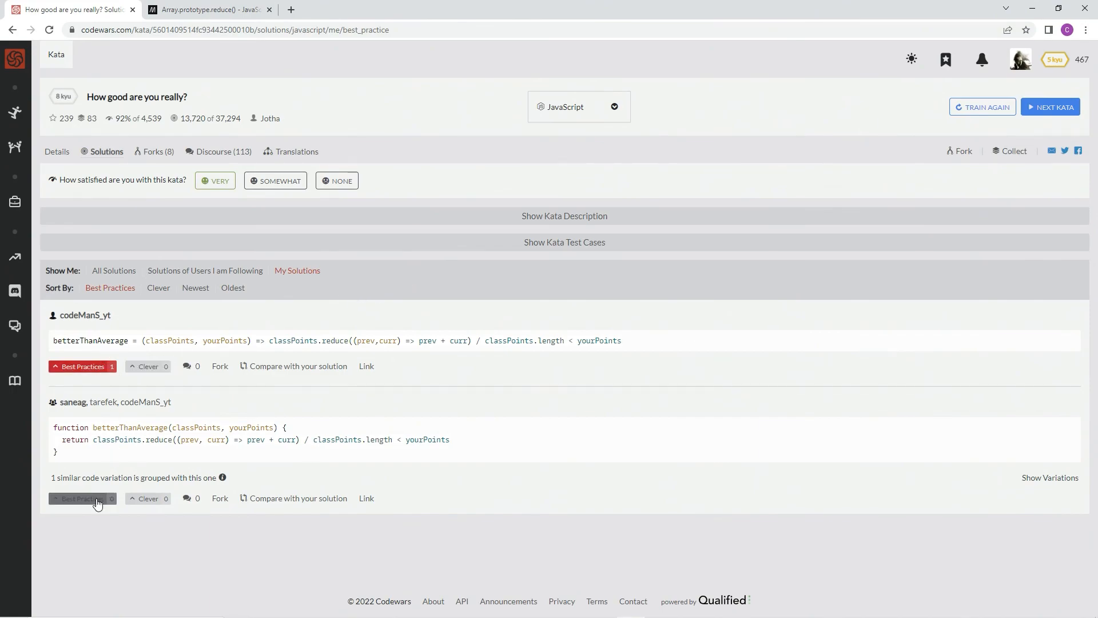
click(82, 498)
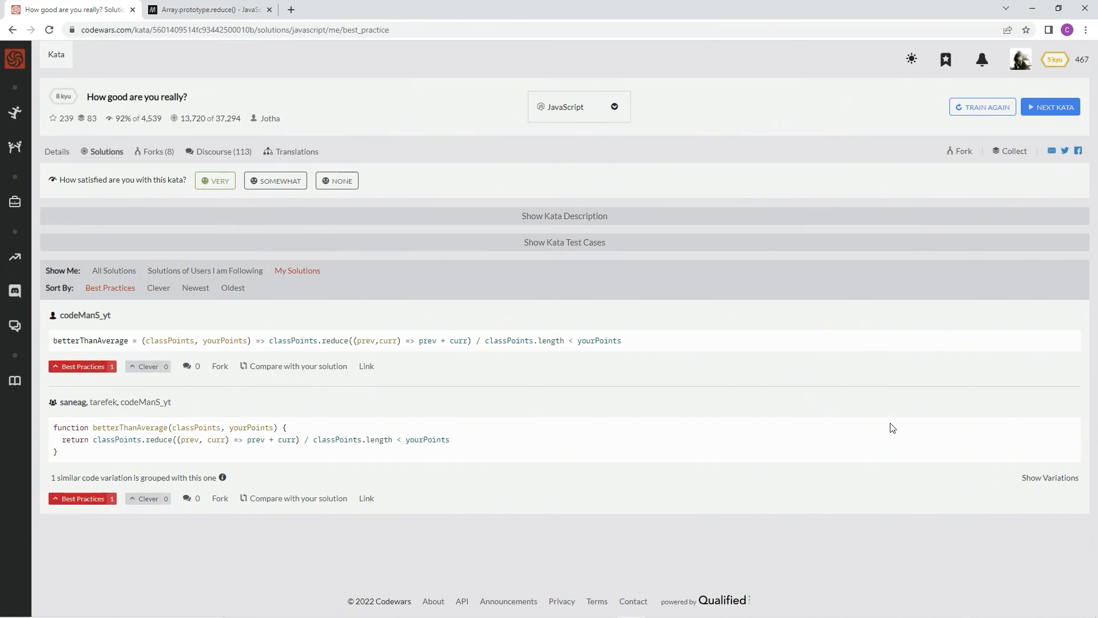